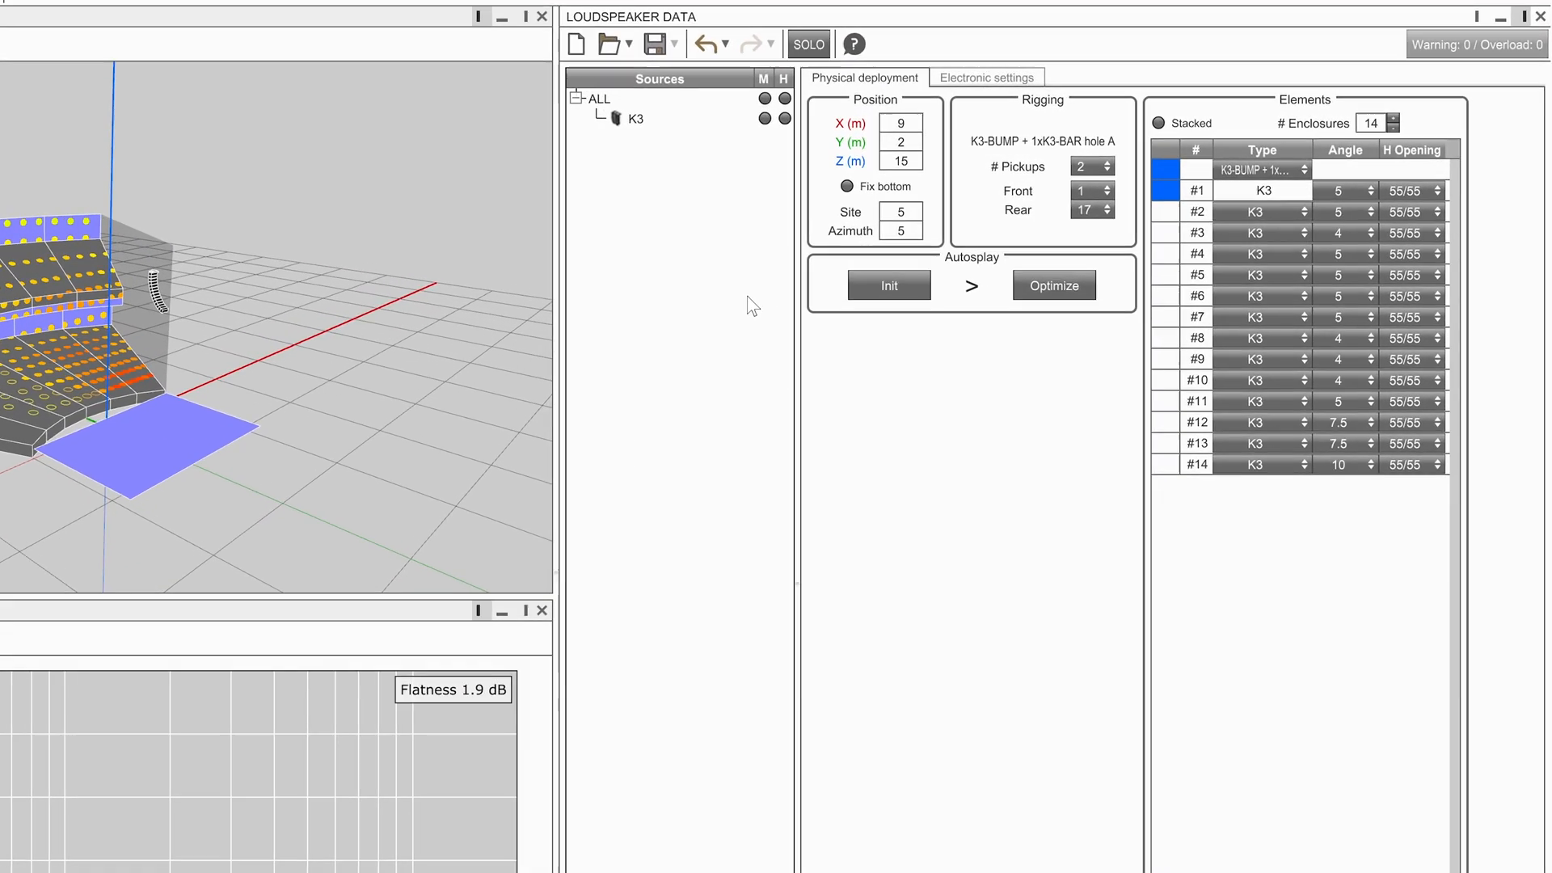
- Show the K3 source's electronic settings with its LA12X amplification and zoning groups
{"action": "left_click", "coordinate": [642, 118]}
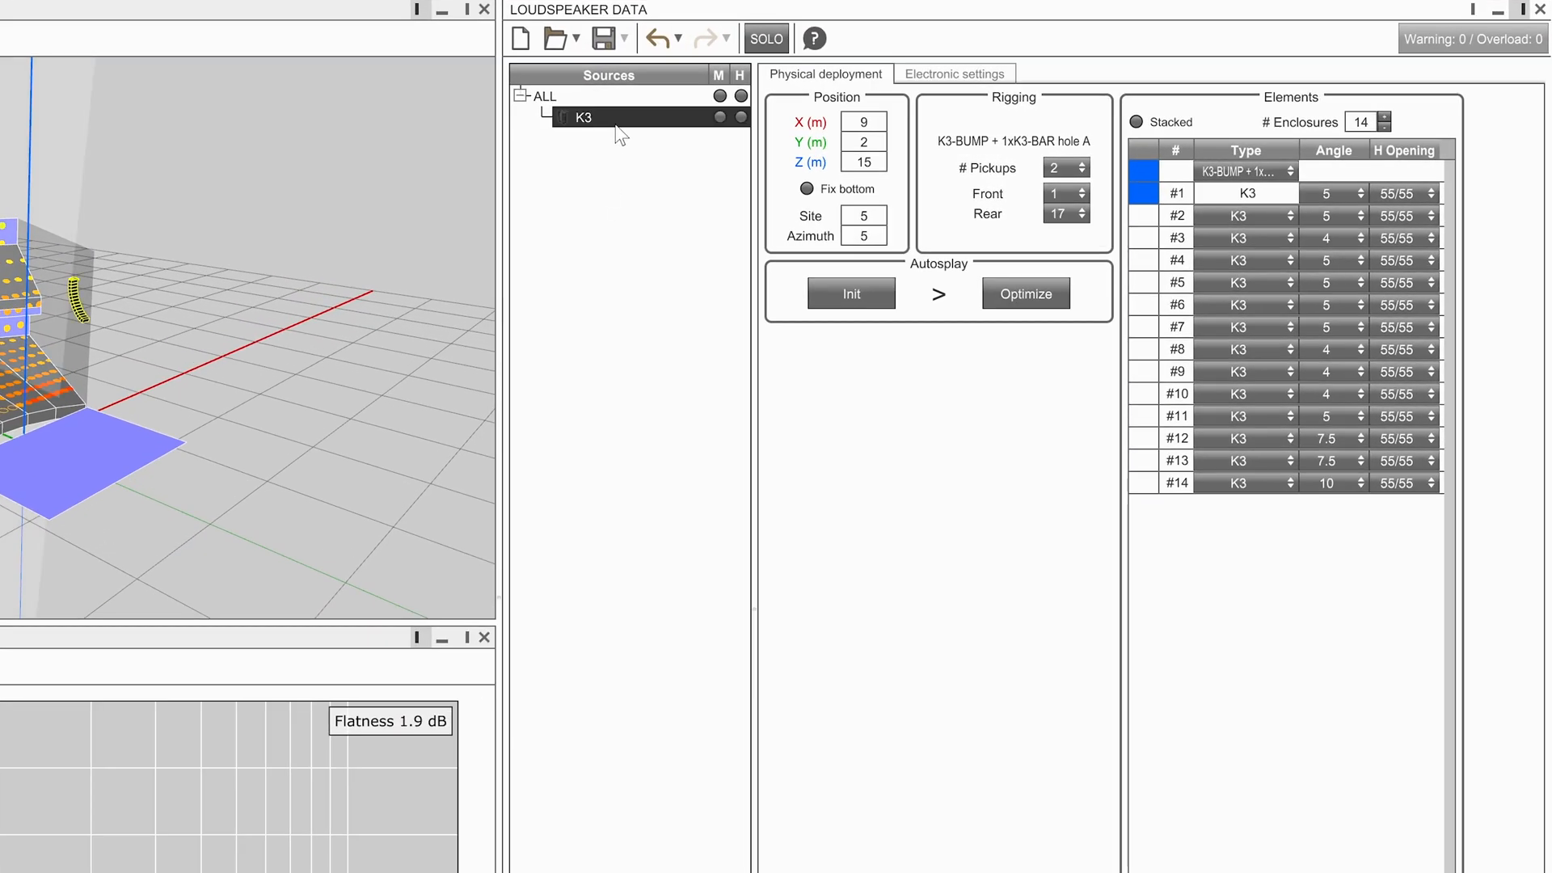
{"action": "left_click", "coordinate": [954, 73]}
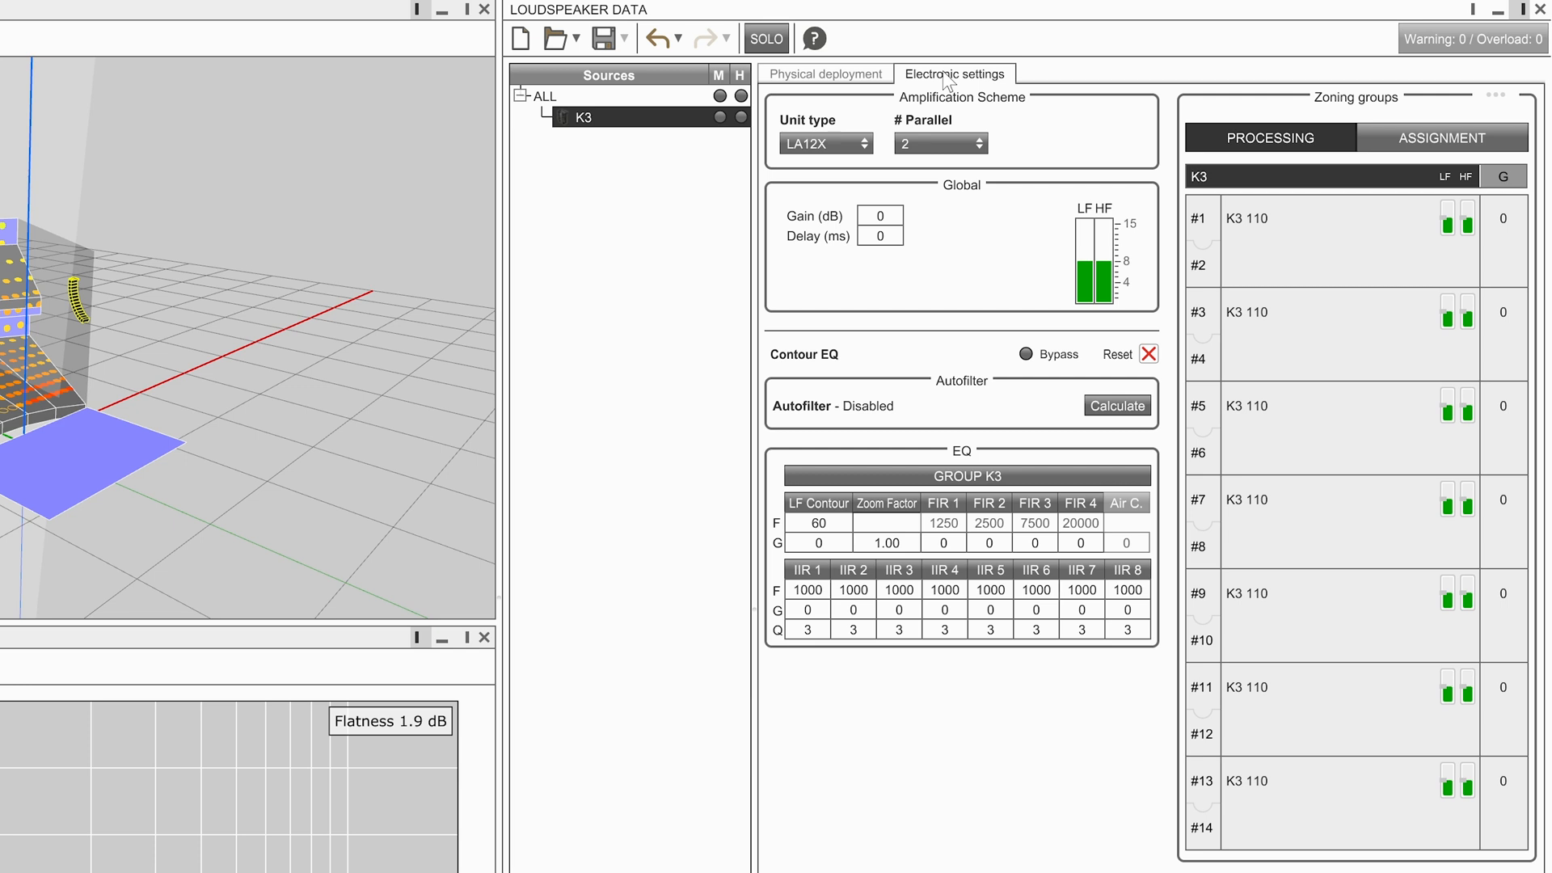
{"action": "left_click", "coordinate": [938, 144]}
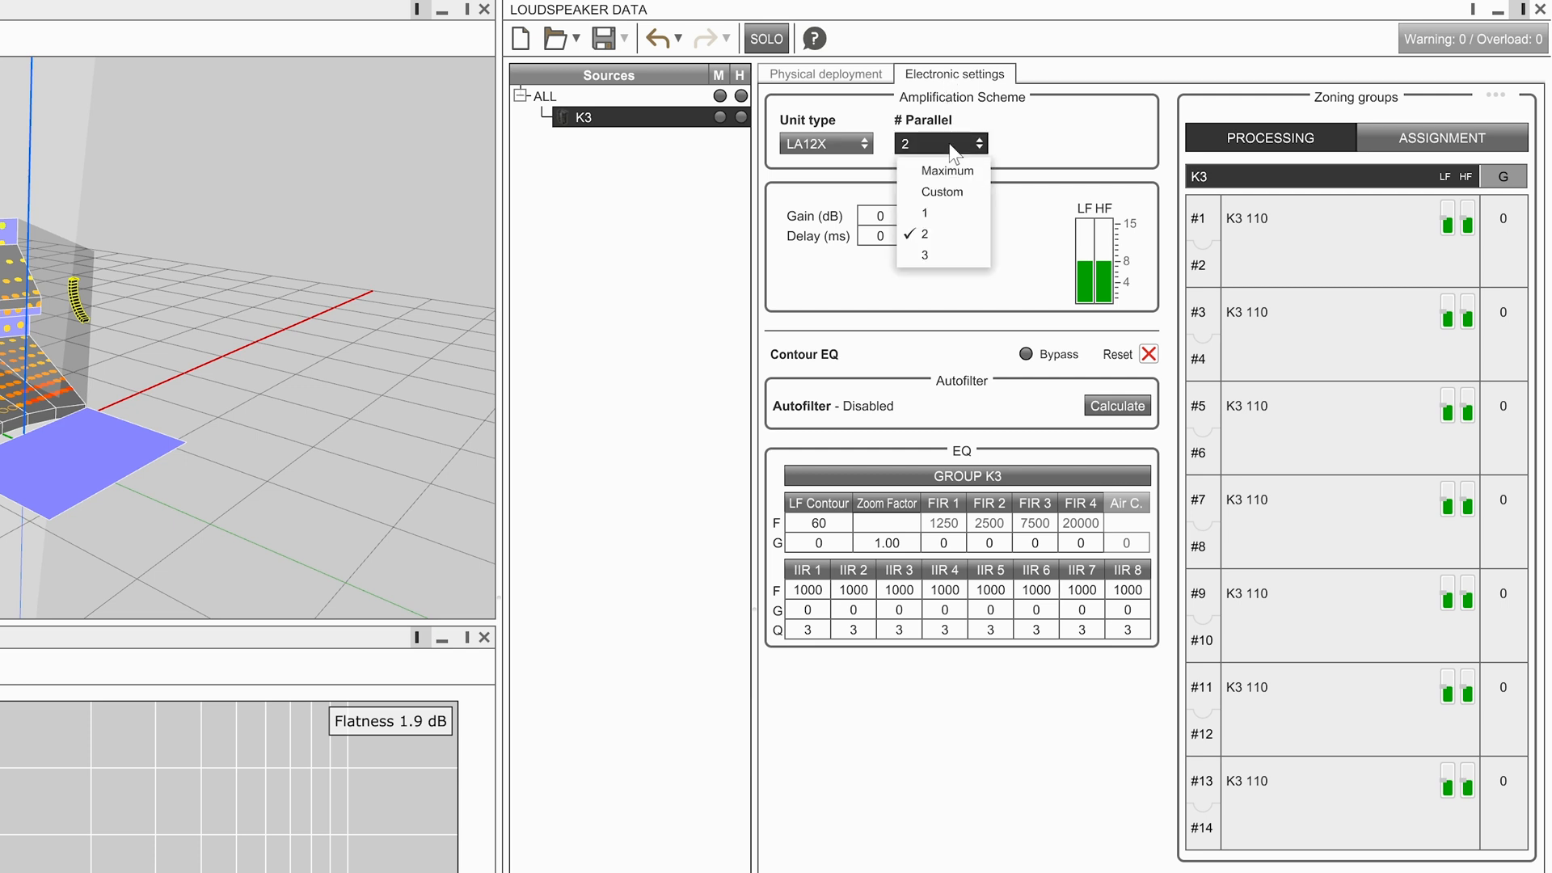
{"action": "mouse_move", "coordinate": [943, 213]}
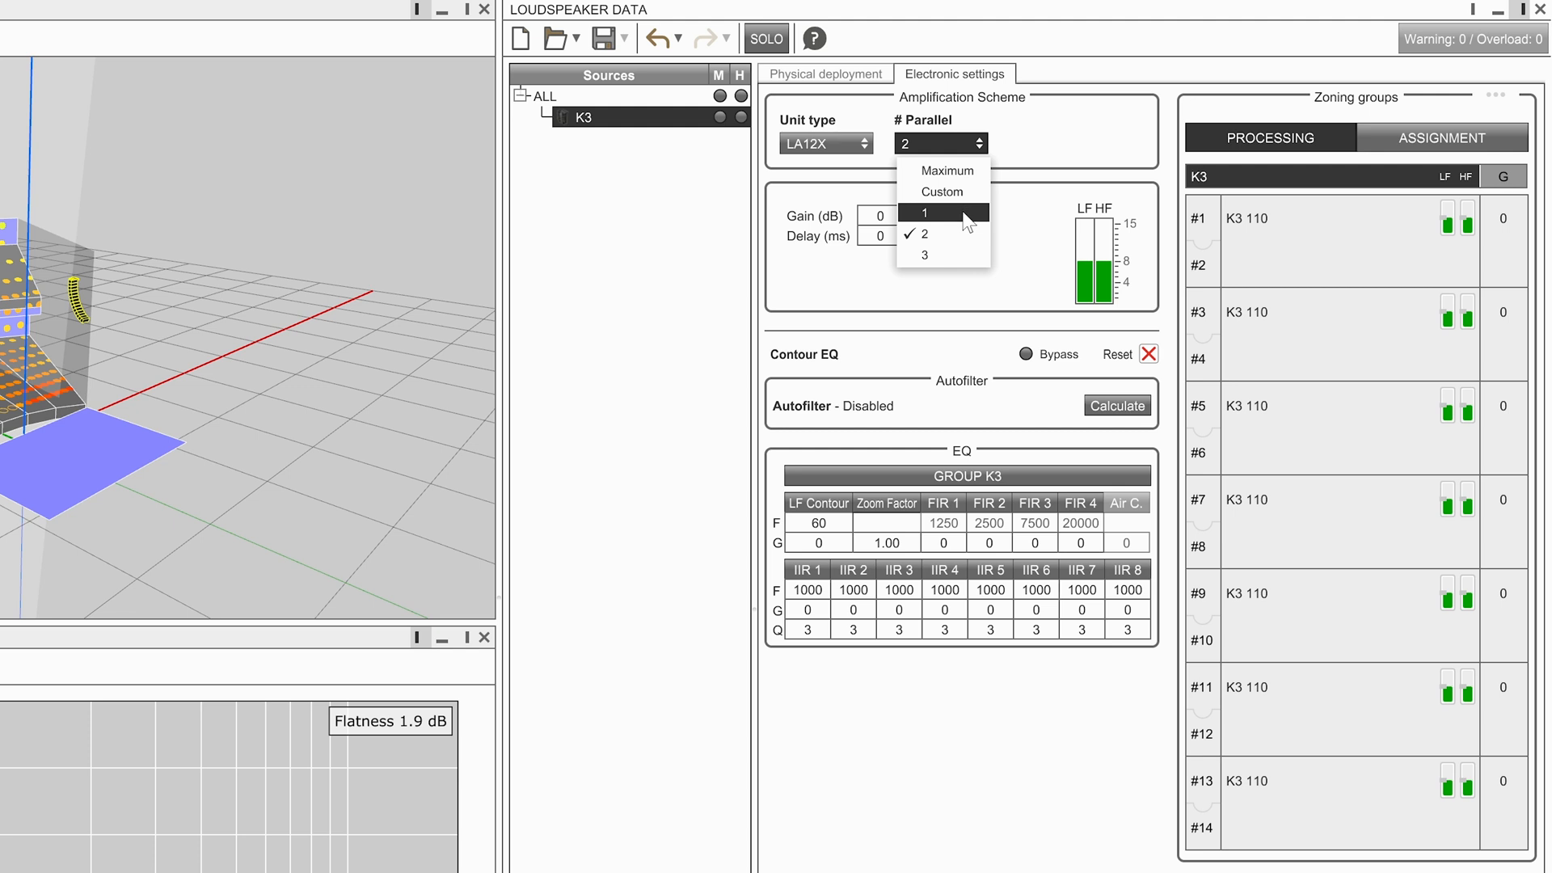
{"action": "left_click", "coordinate": [925, 212]}
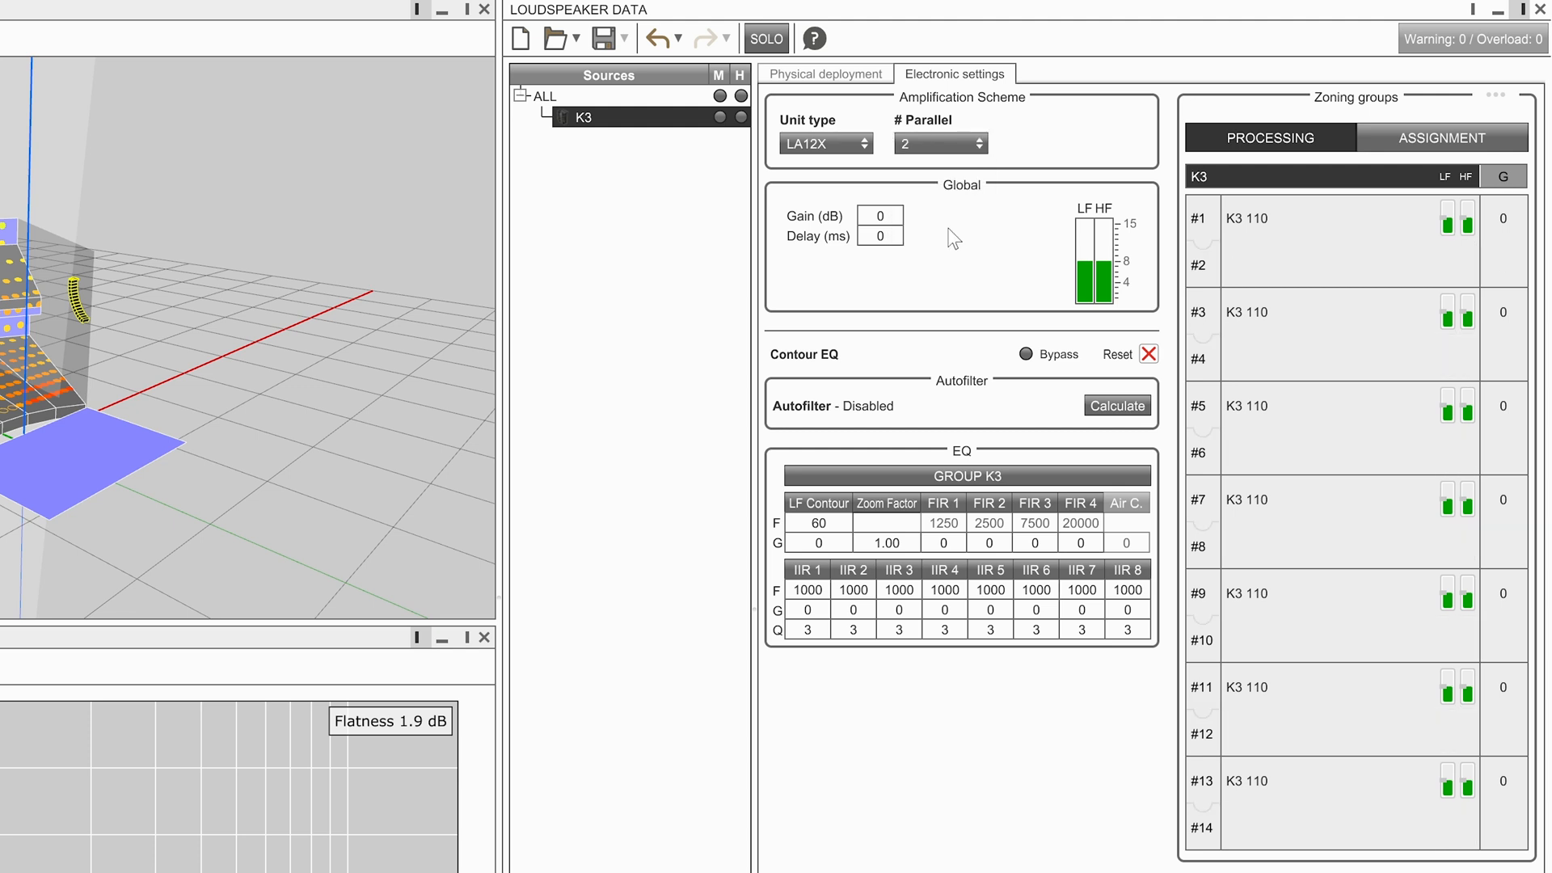
{"action": "left_click", "coordinate": [826, 144]}
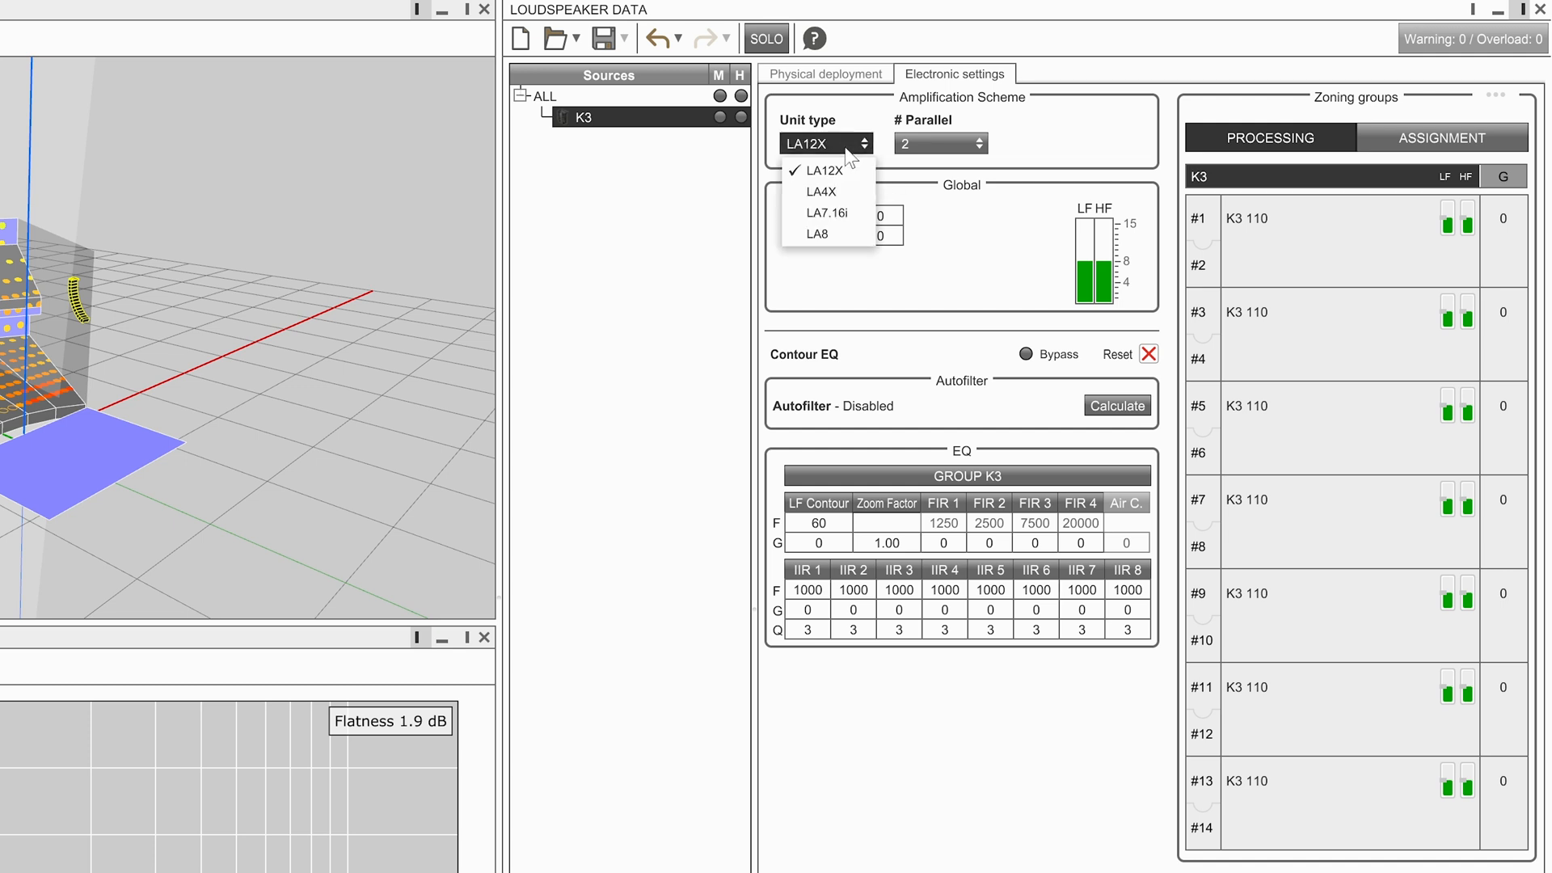
{"action": "mouse_move", "coordinate": [932, 186]}
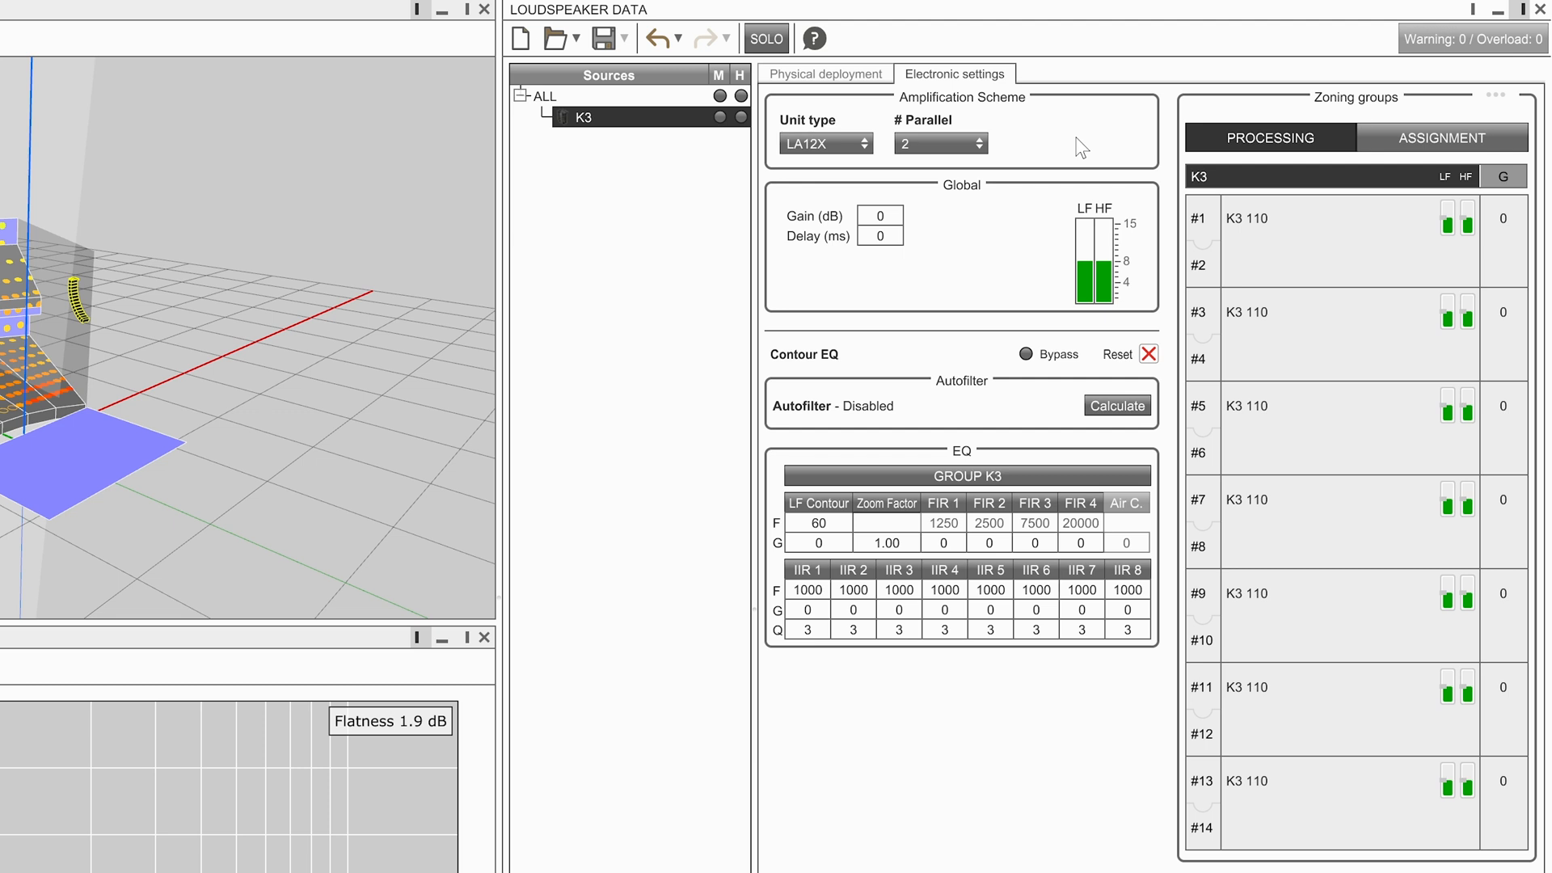
{"action": "mouse_move", "coordinate": [1170, 451]}
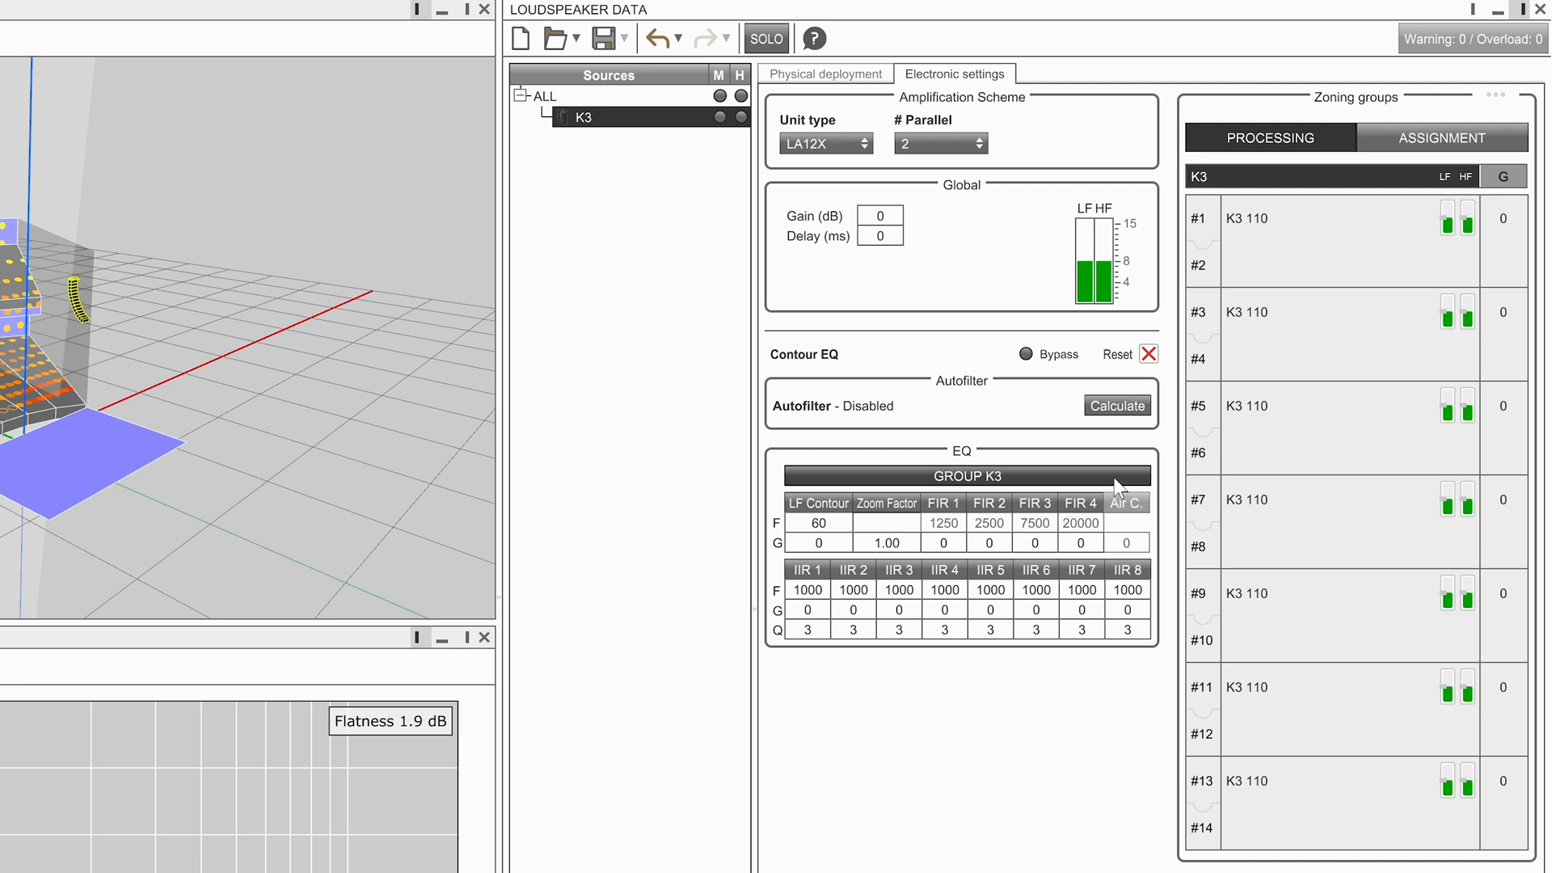
{"action": "mouse_move", "coordinate": [1174, 486]}
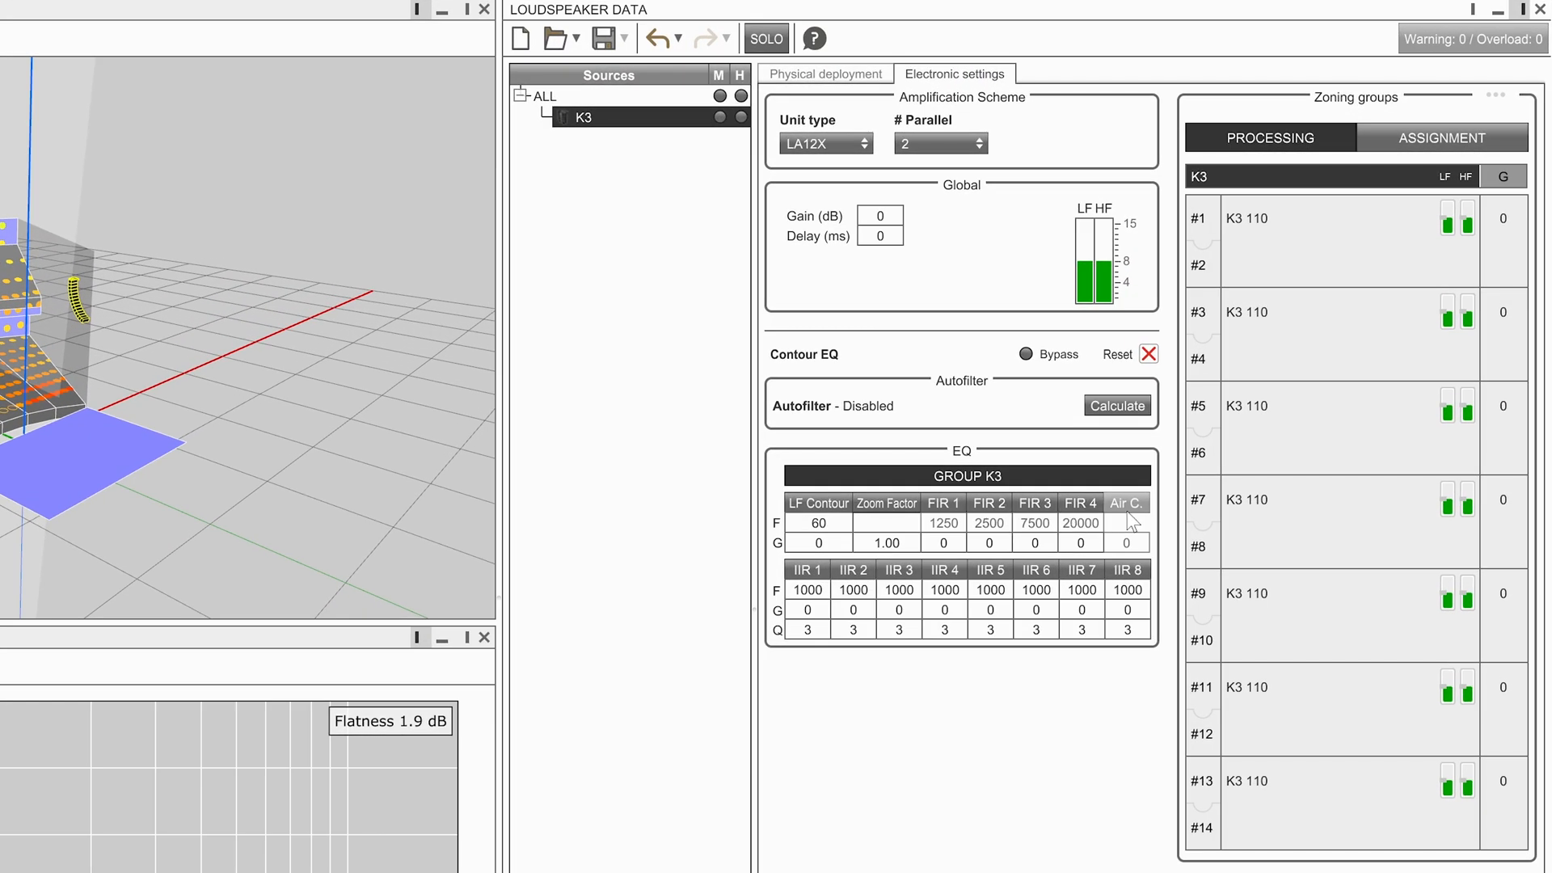
{"action": "mouse_move", "coordinate": [1188, 394]}
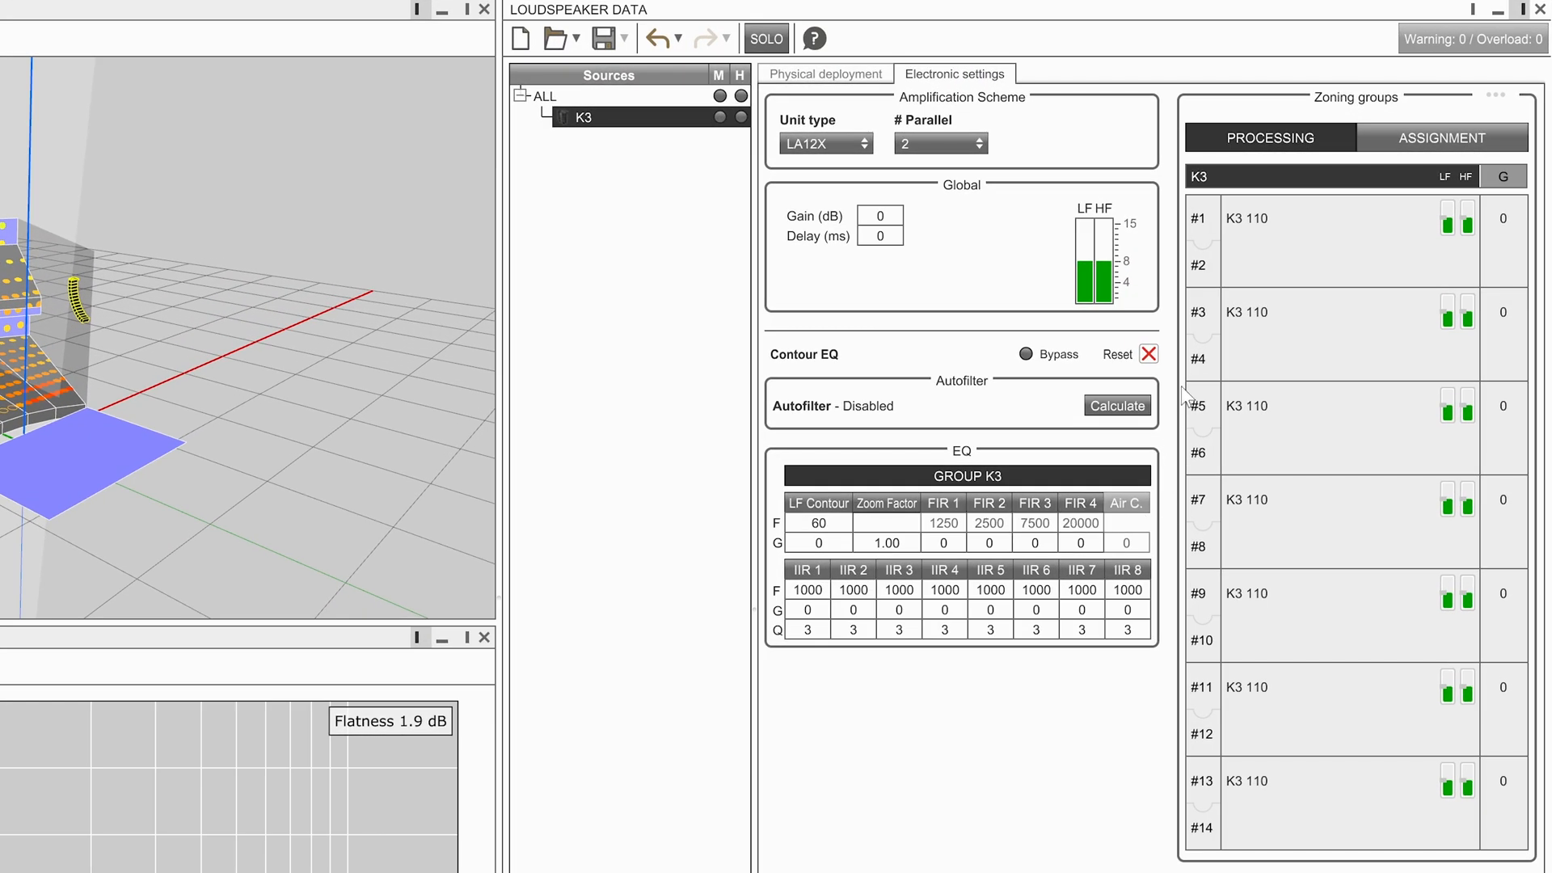
{"action": "mouse_move", "coordinate": [1203, 325]}
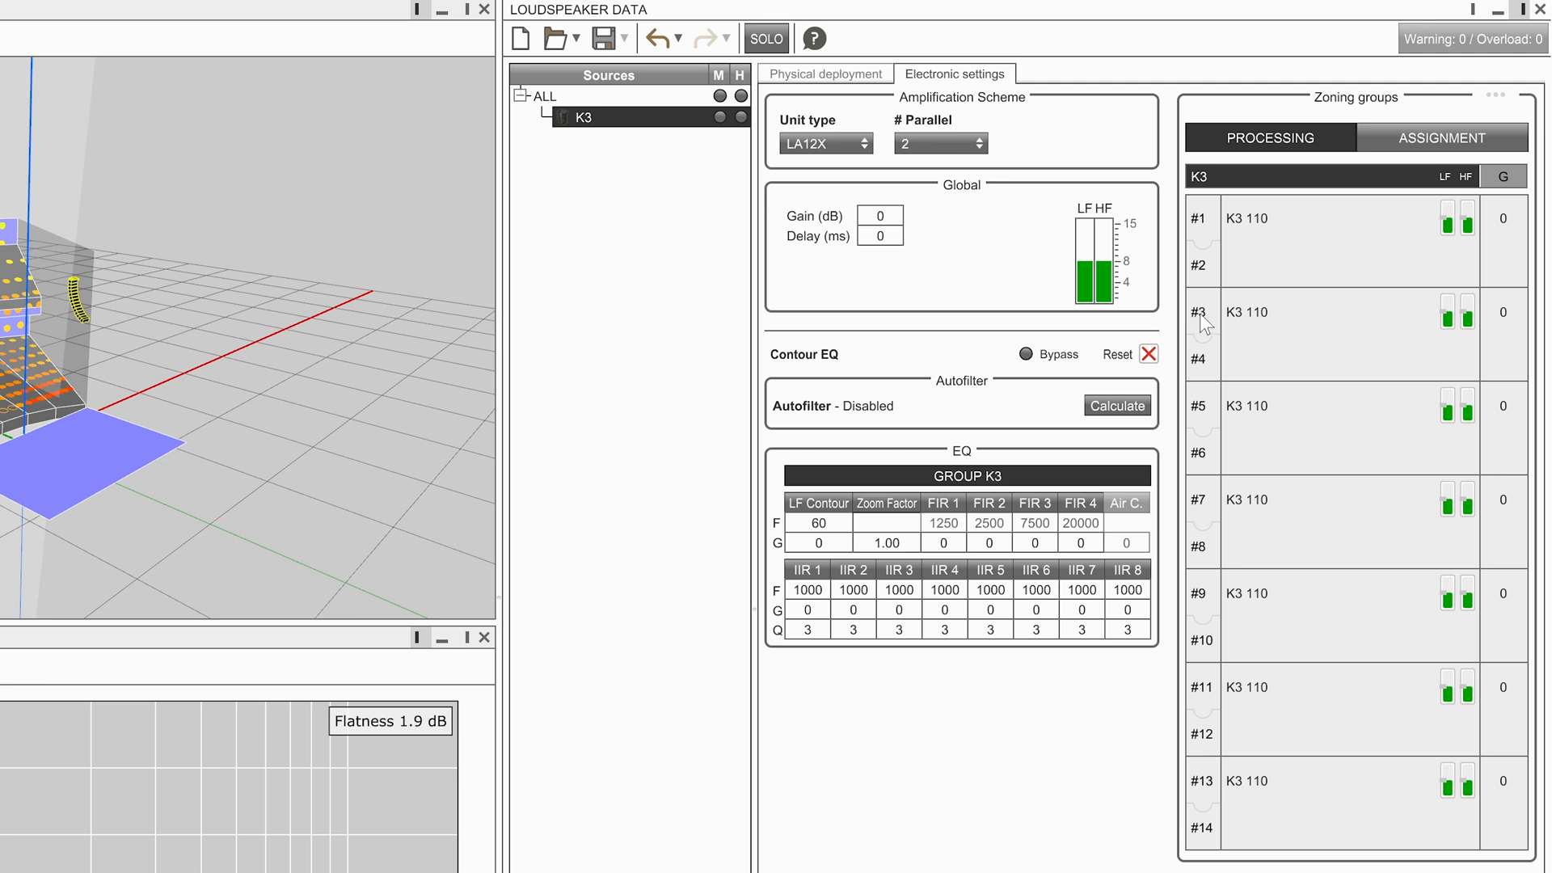
- Select the enclosures 3–4 zone and calculate the array's autofilter, reaching 1.6 dB flatness
{"action": "left_click", "coordinate": [1201, 312]}
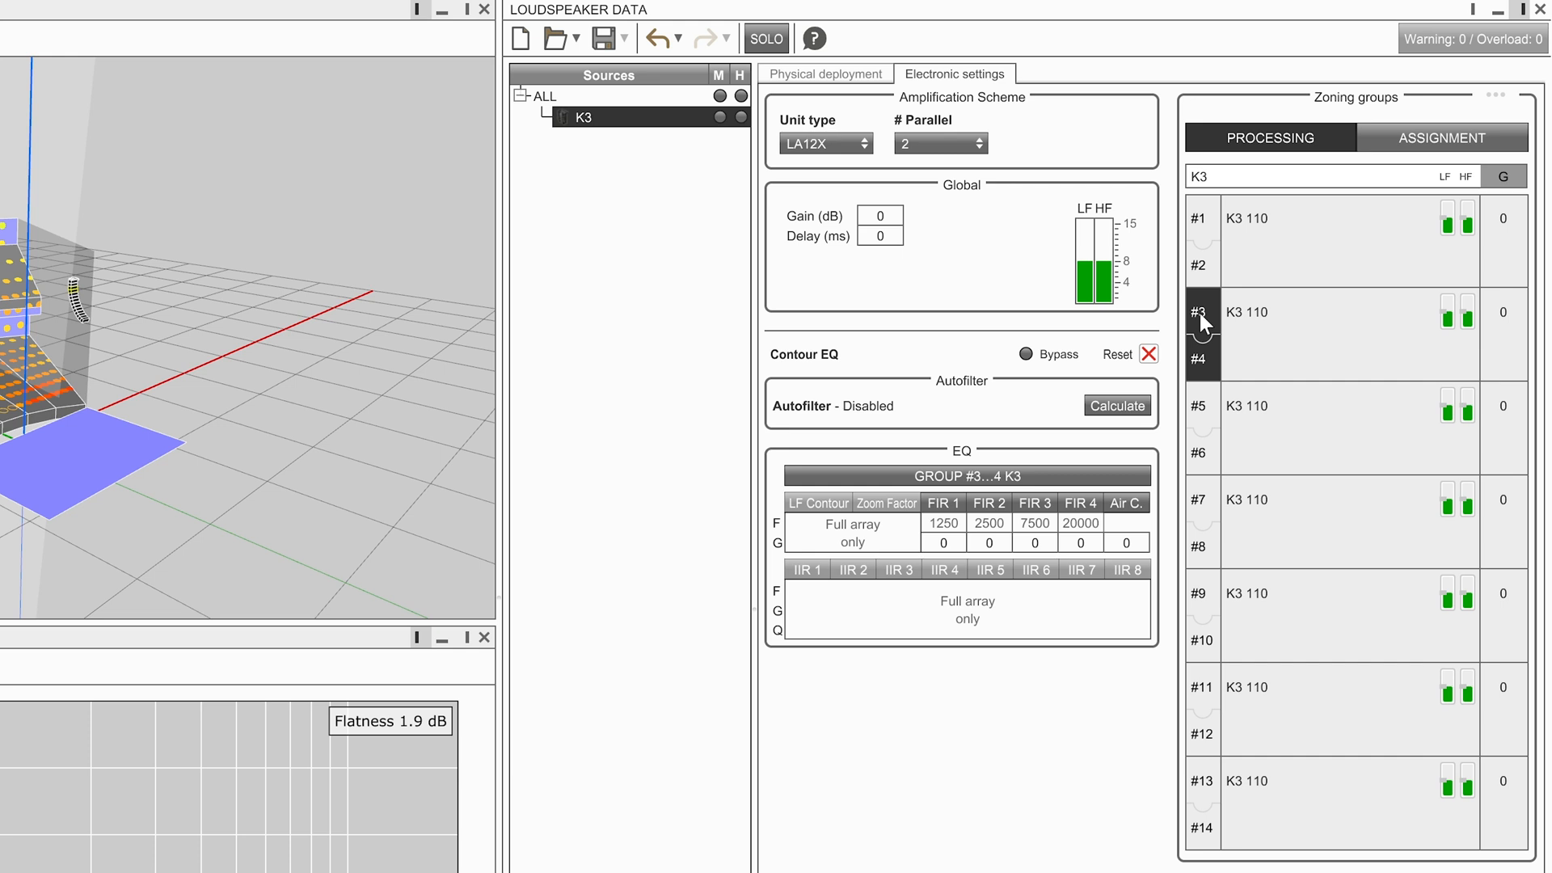
{"action": "mouse_move", "coordinate": [1216, 387]}
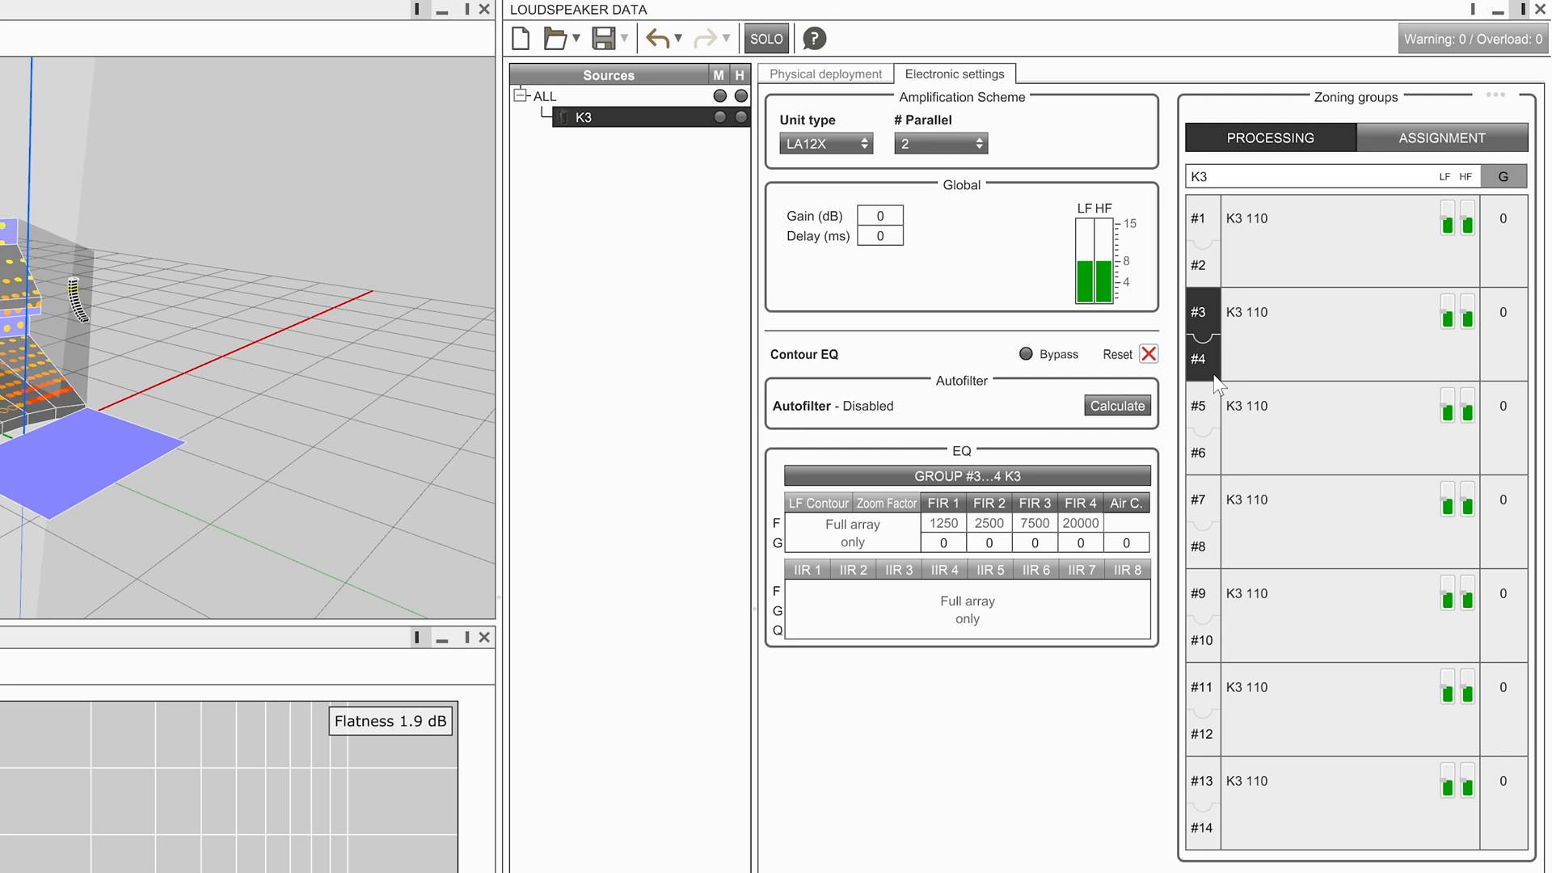
{"action": "mouse_move", "coordinate": [1216, 400]}
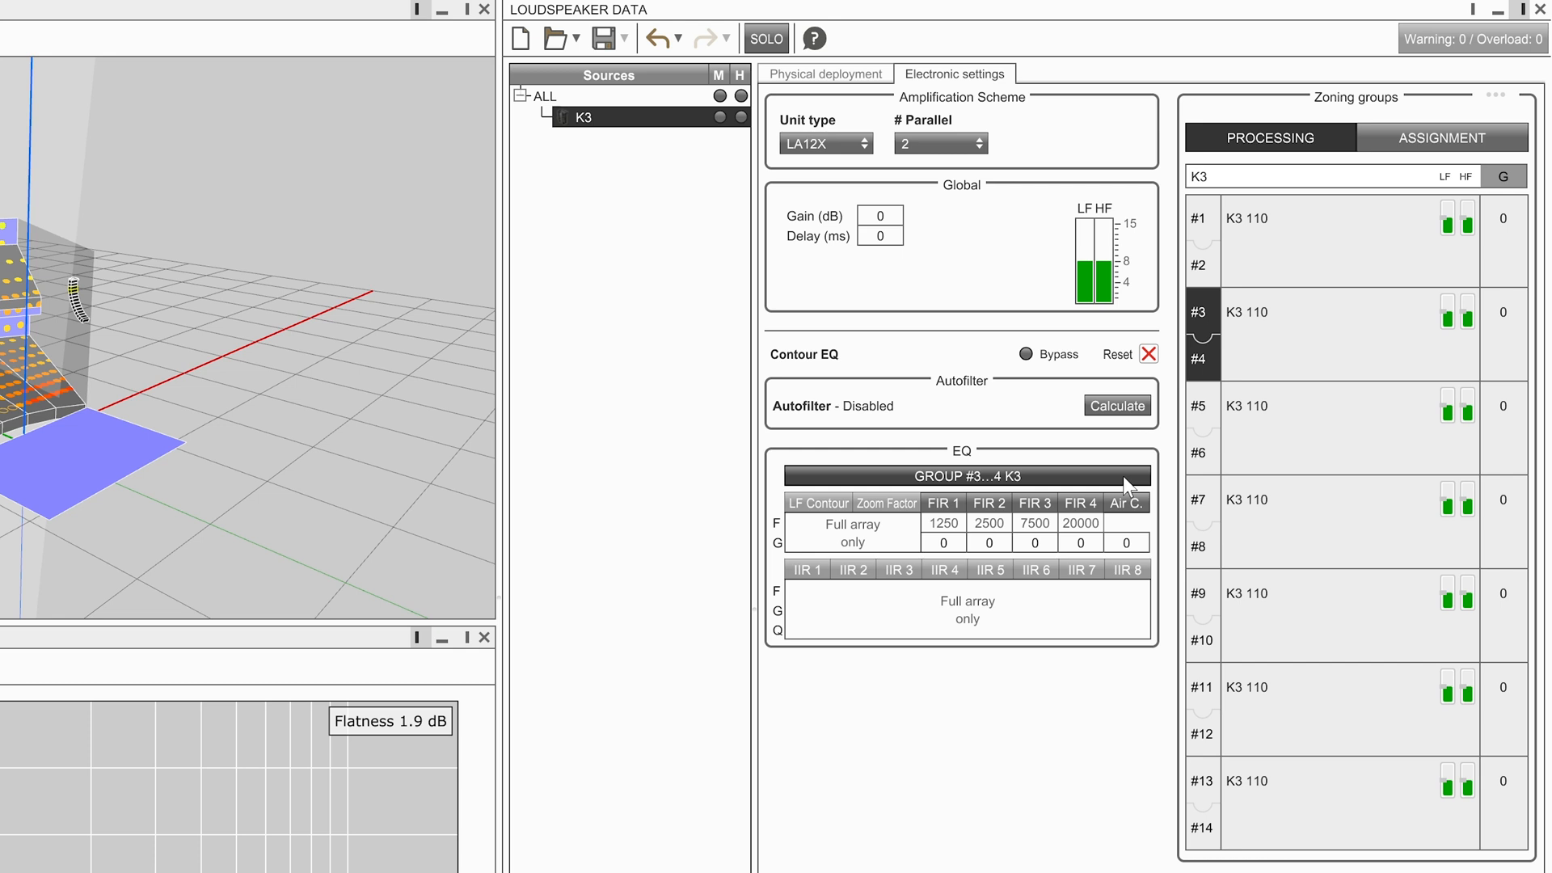
{"action": "mouse_move", "coordinate": [1166, 493]}
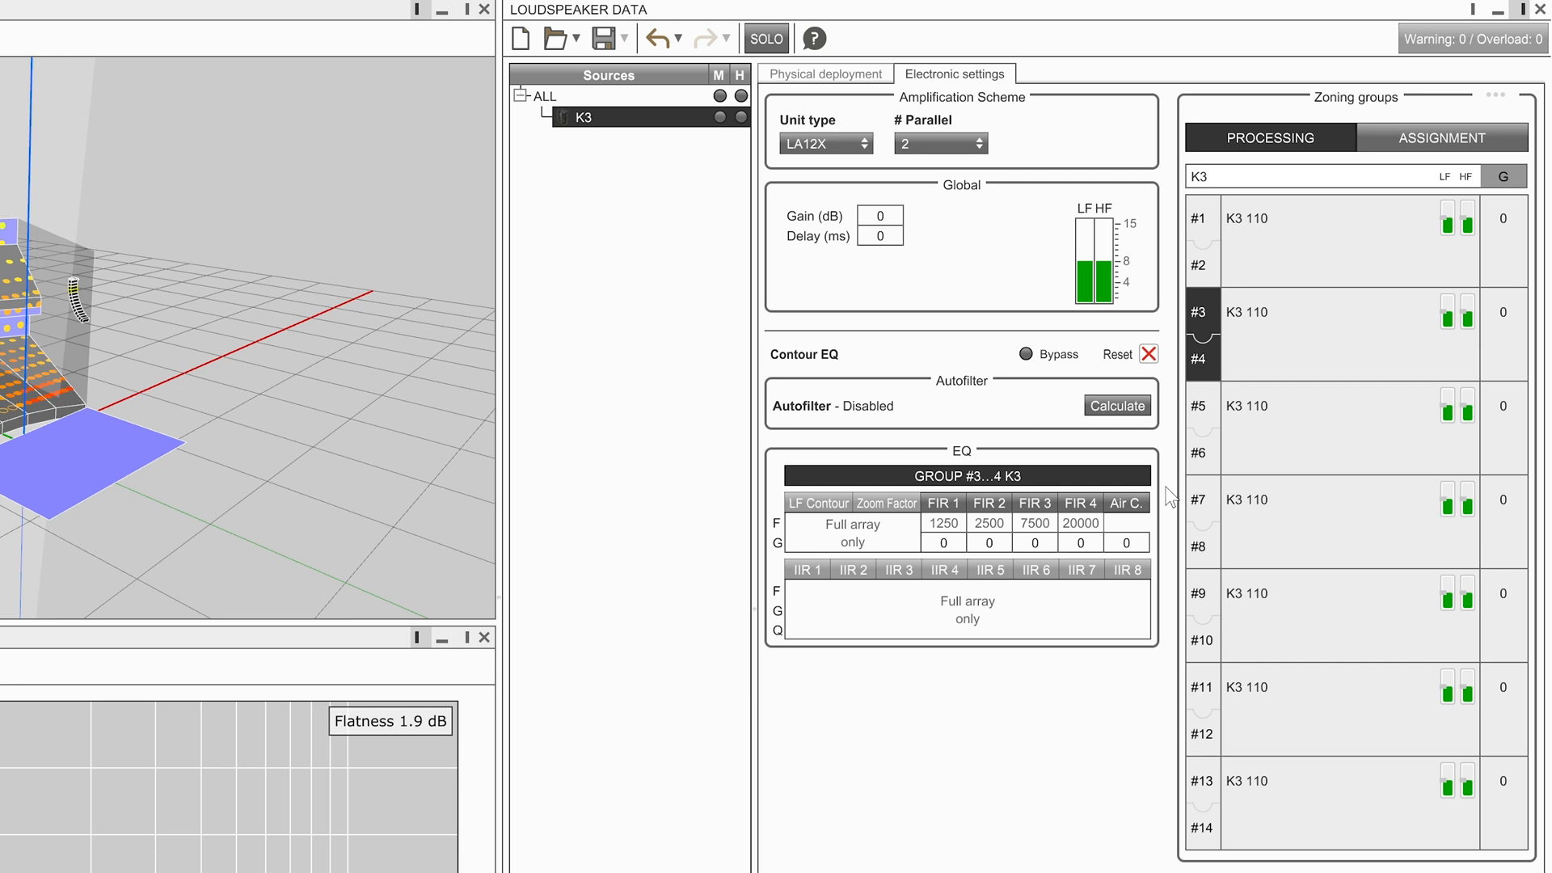
{"action": "left_click", "coordinate": [1117, 406]}
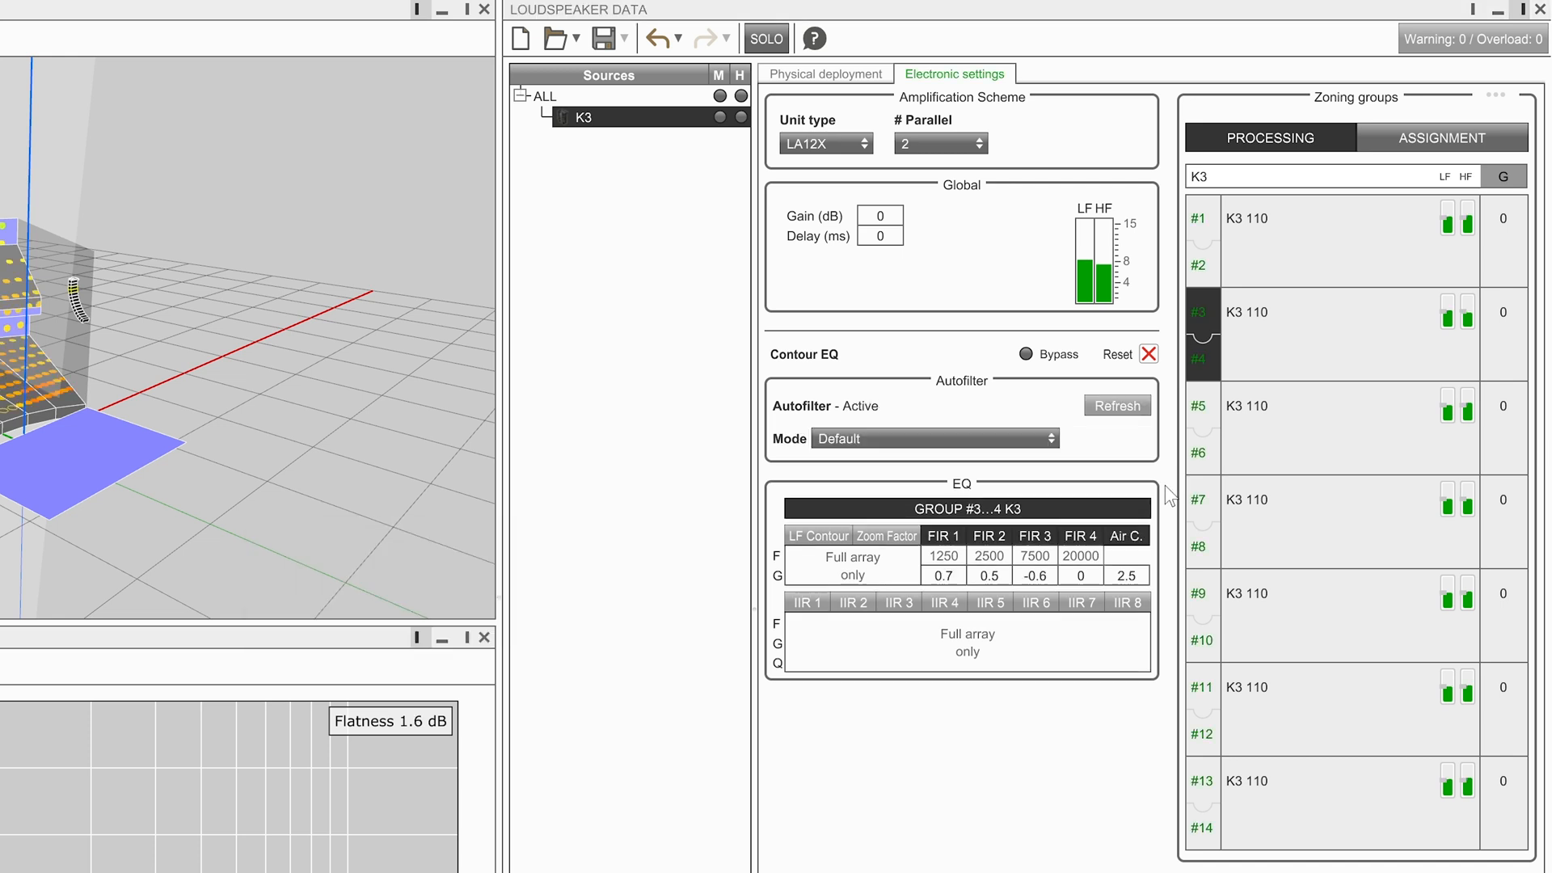
- Inspect the computed FIR gains of the 5–6 zone and the next zoning group
{"action": "left_click", "coordinate": [1202, 408]}
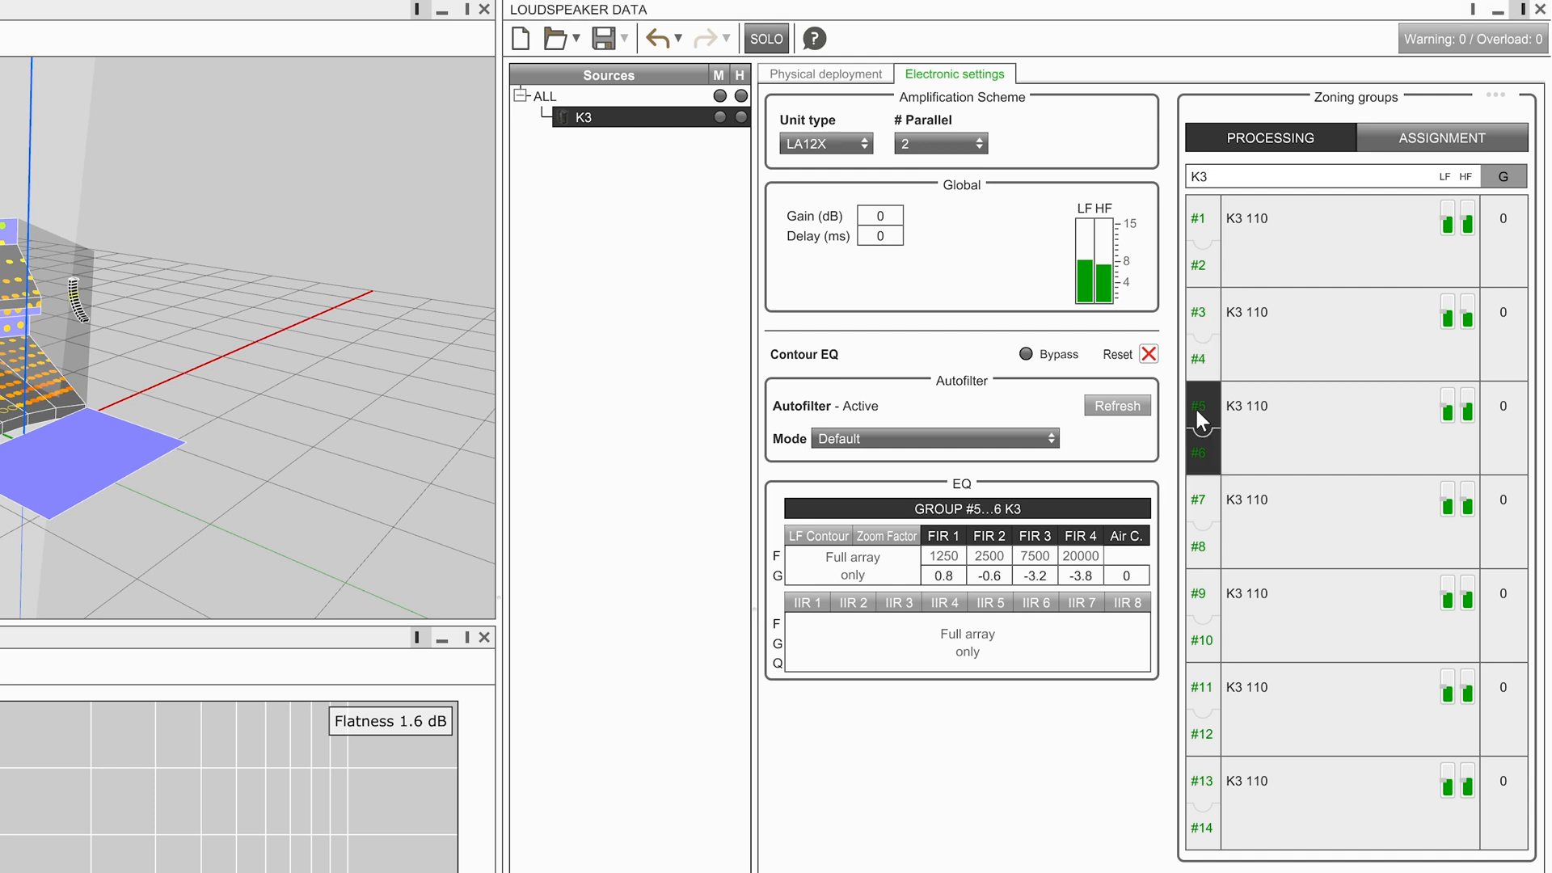
{"action": "left_click", "coordinate": [1202, 500]}
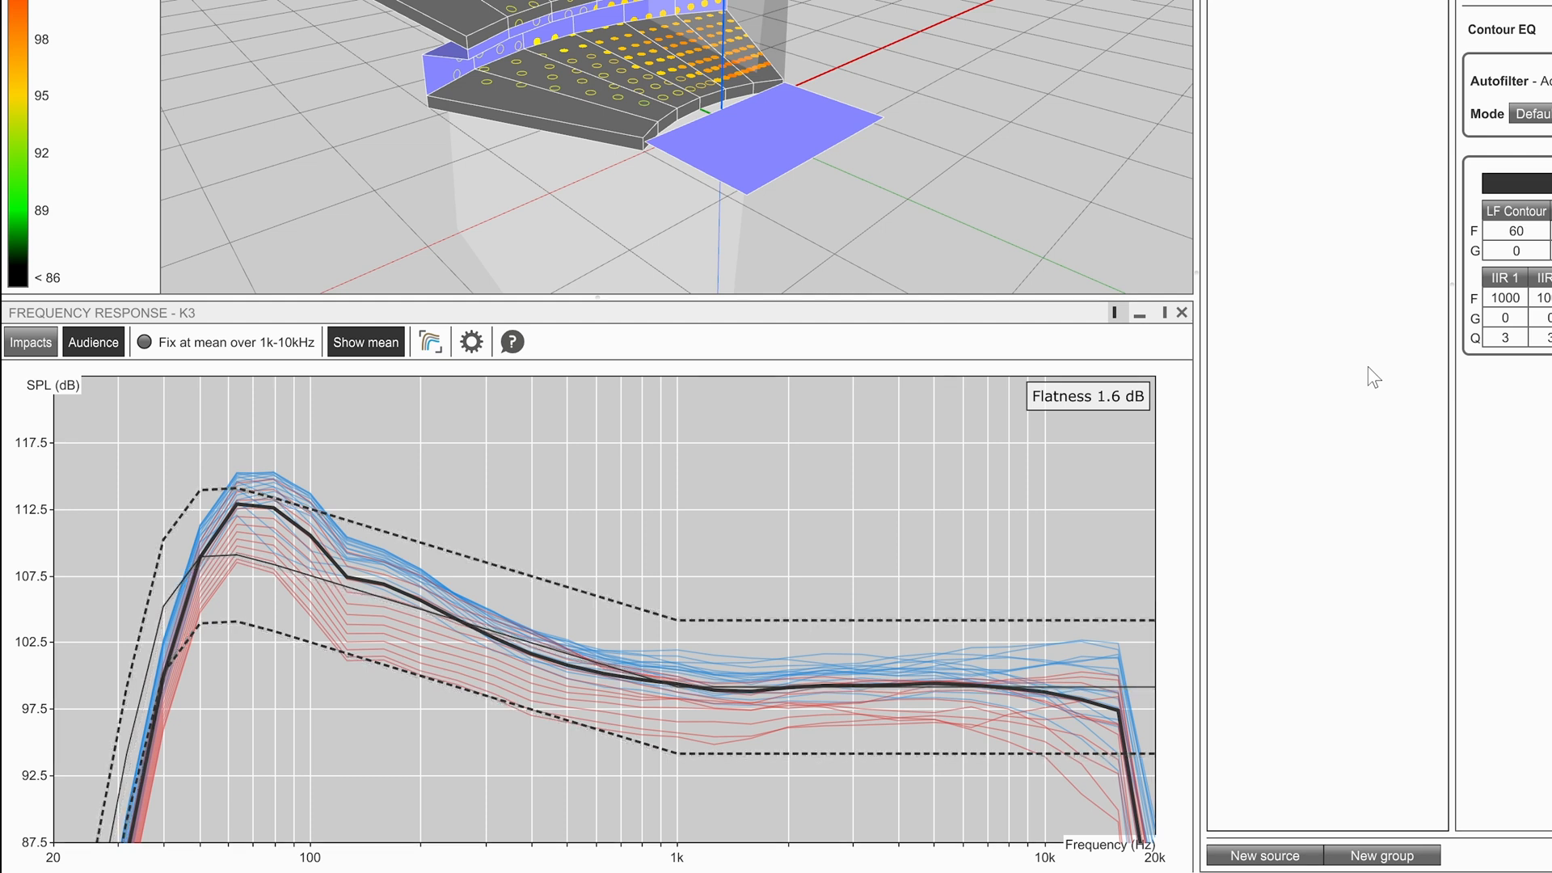
{"action": "mouse_move", "coordinate": [821, 346]}
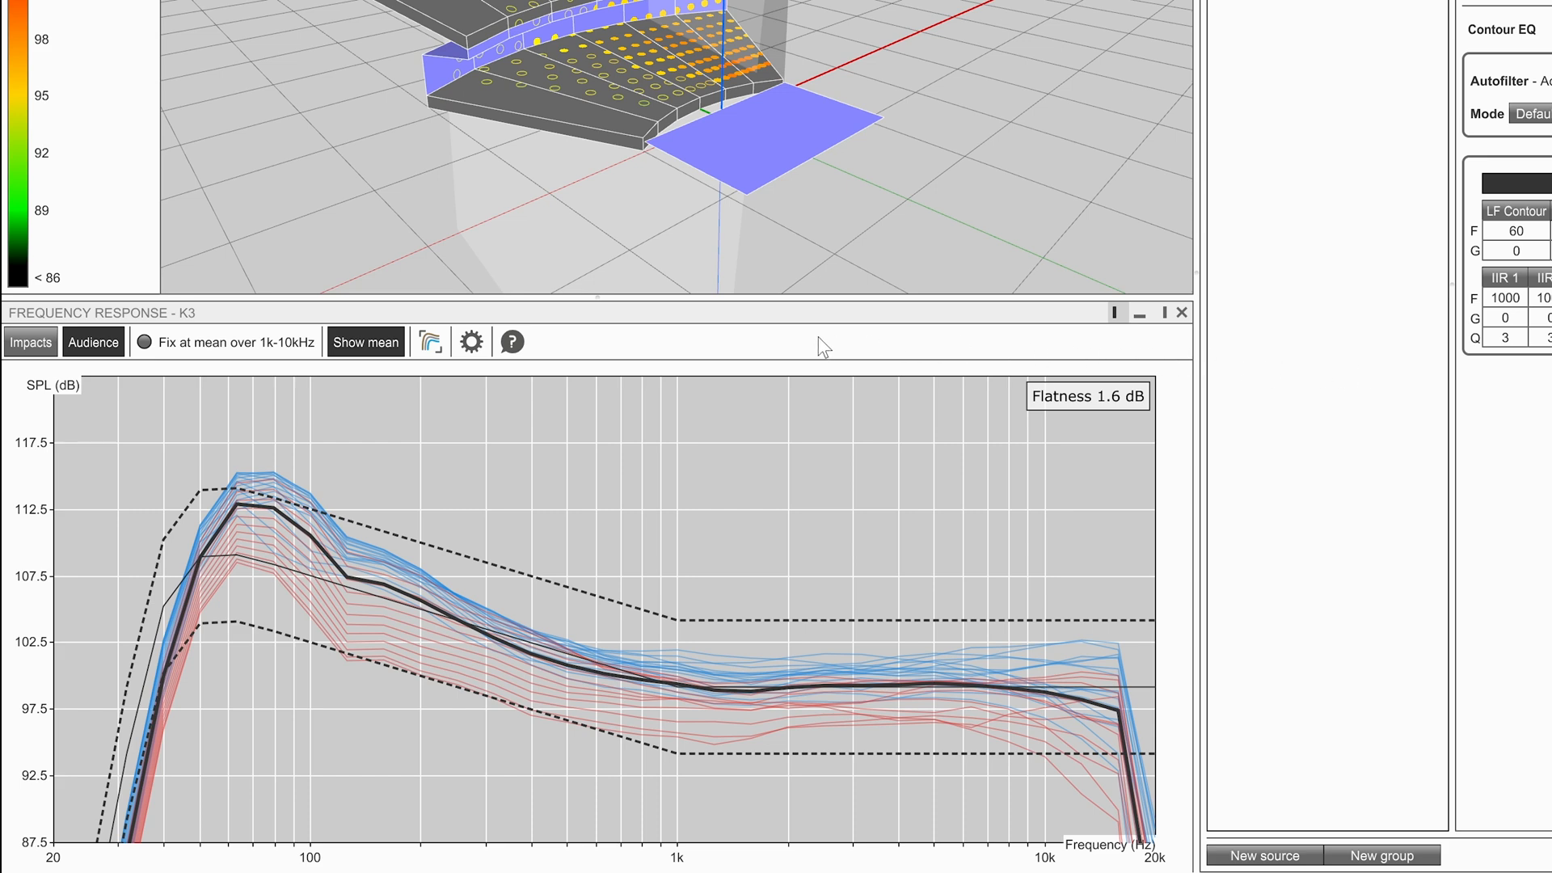
- Set the target contour to ±3 dB with a 400 Hz pivot, 12 dB slope and 50 Hz HPF
{"action": "left_click", "coordinate": [472, 342]}
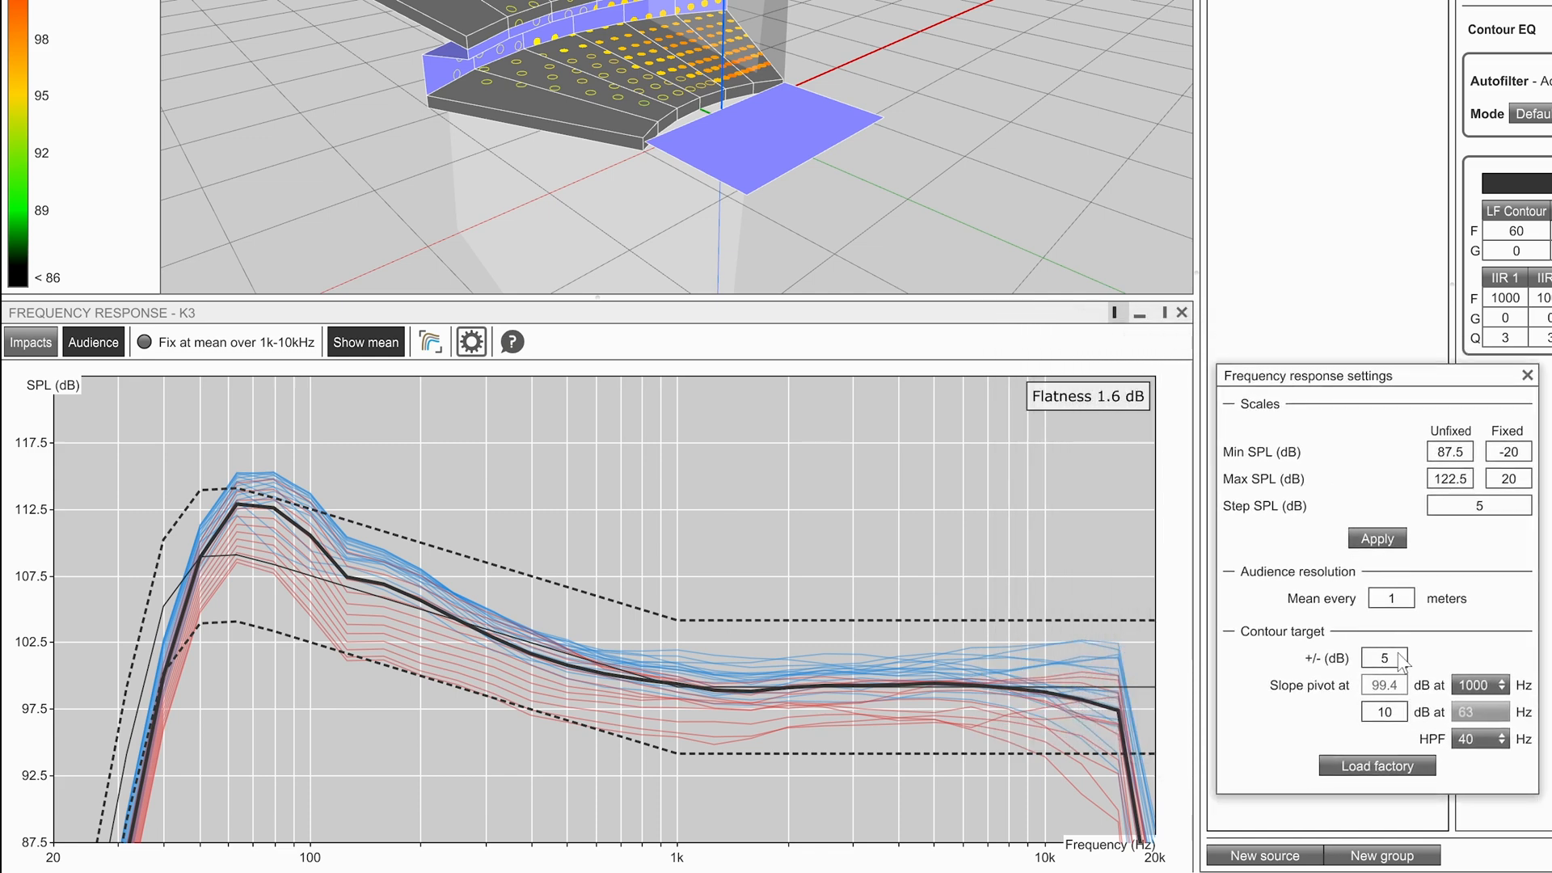
{"action": "type", "text": "3"}
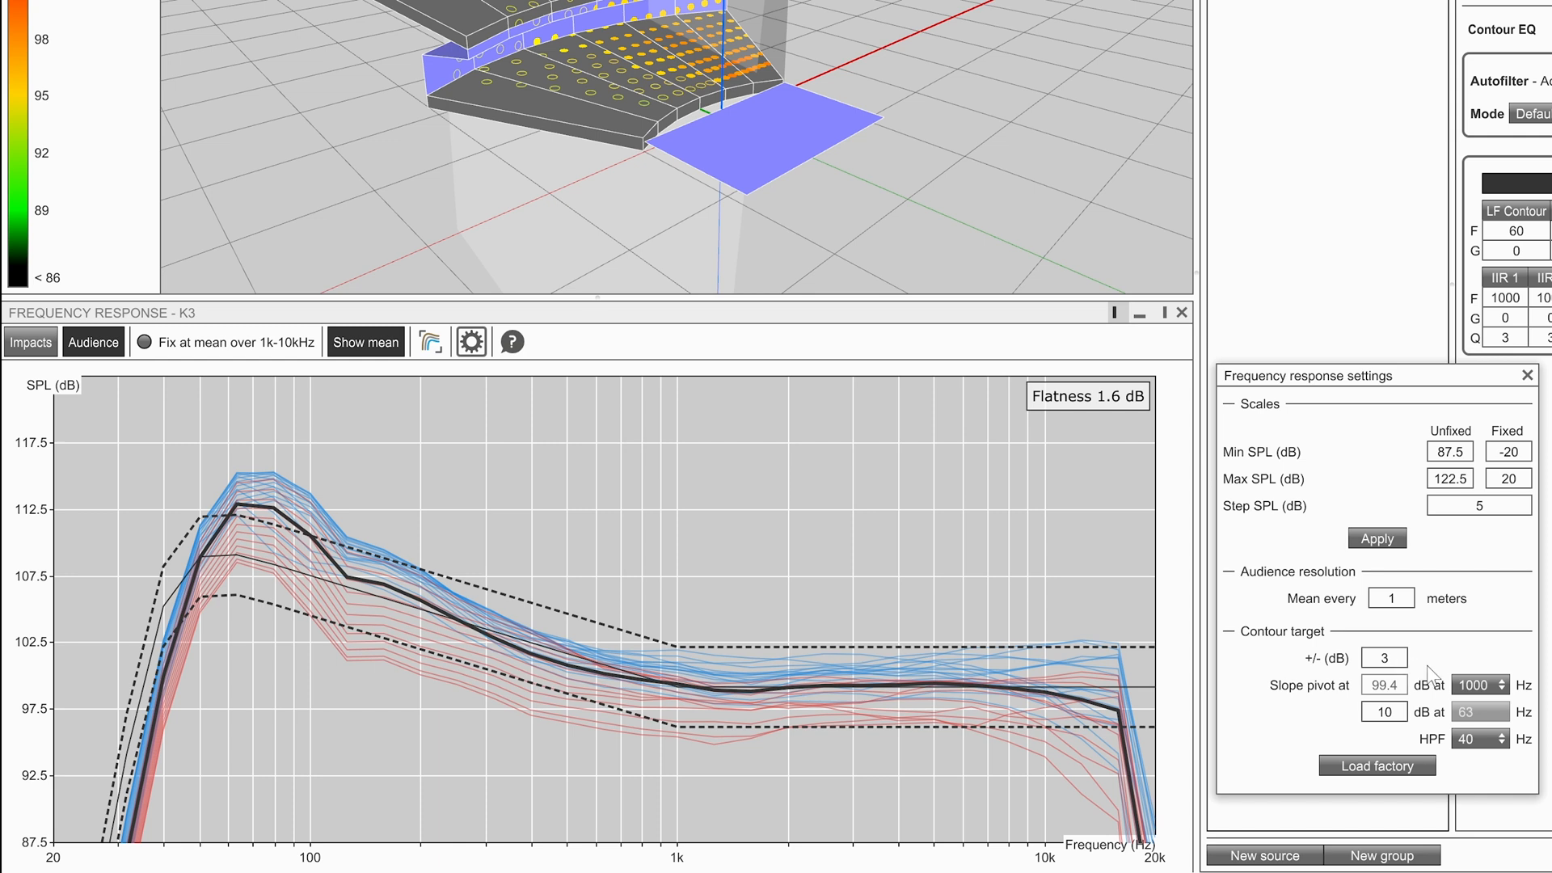
{"action": "left_click", "coordinate": [1474, 684]}
{"action": "type", "text": "12"}
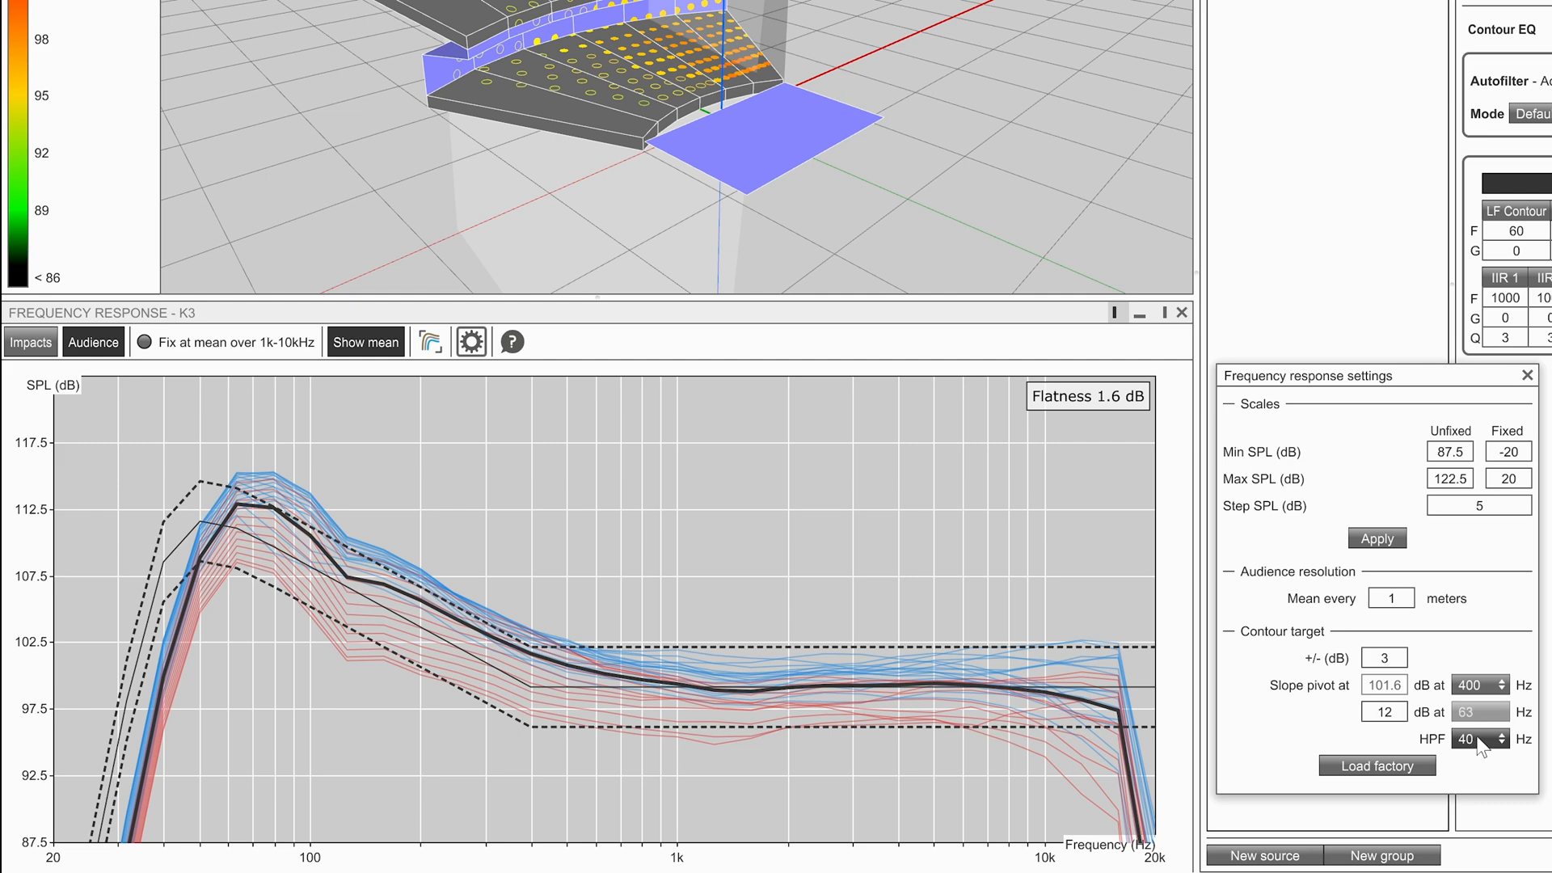
{"action": "left_click", "coordinate": [1500, 739]}
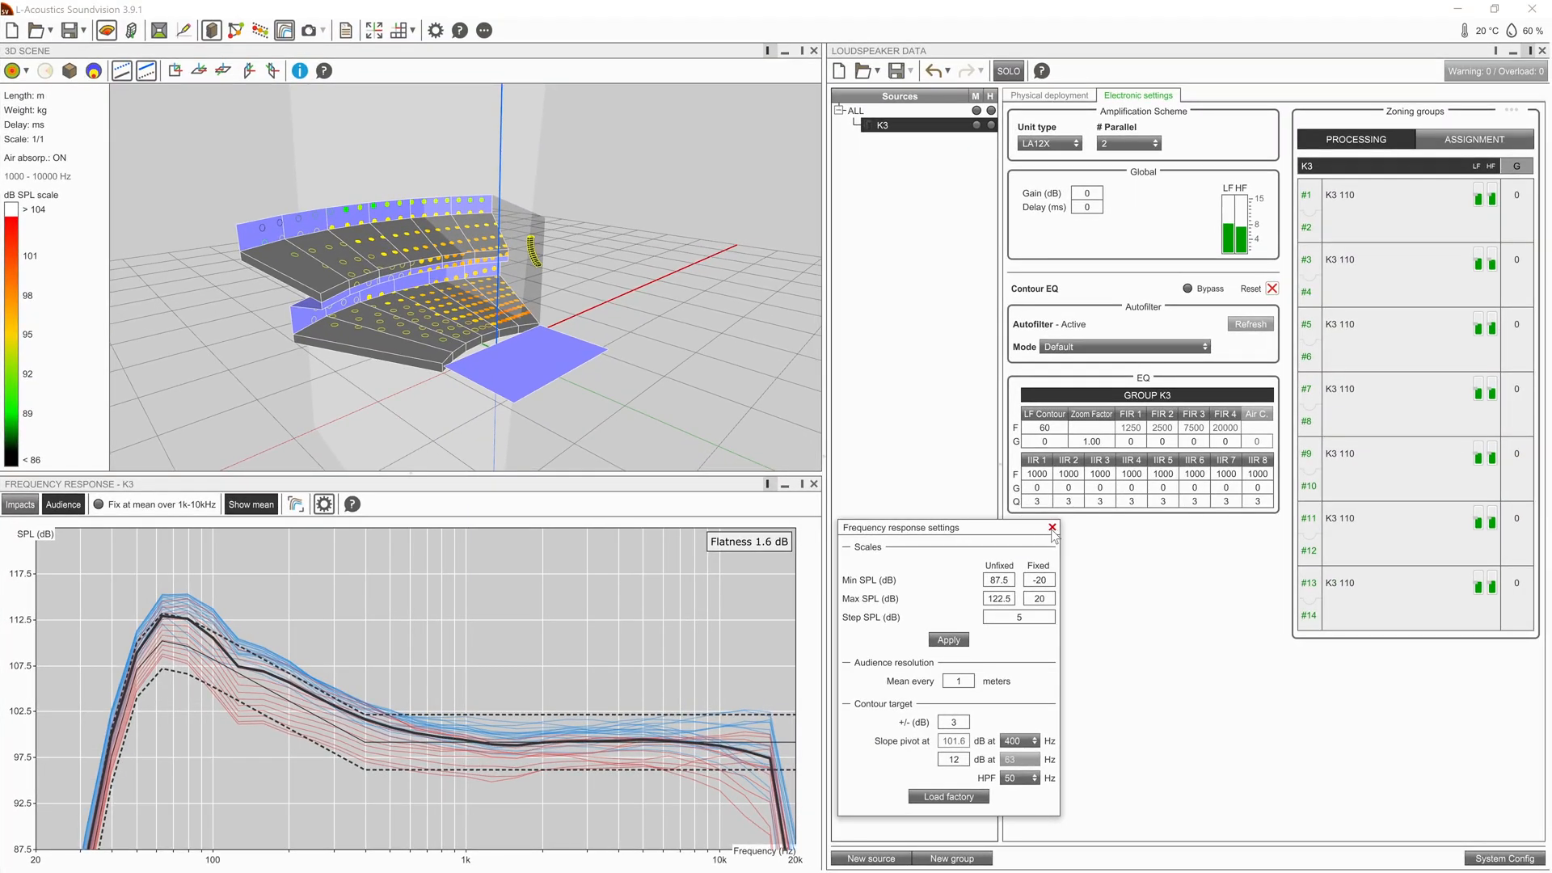
- Try zoom factors 0.7 and 1.30 on the K3 group EQ, settling on 0.90
{"action": "left_click", "coordinate": [1051, 527]}
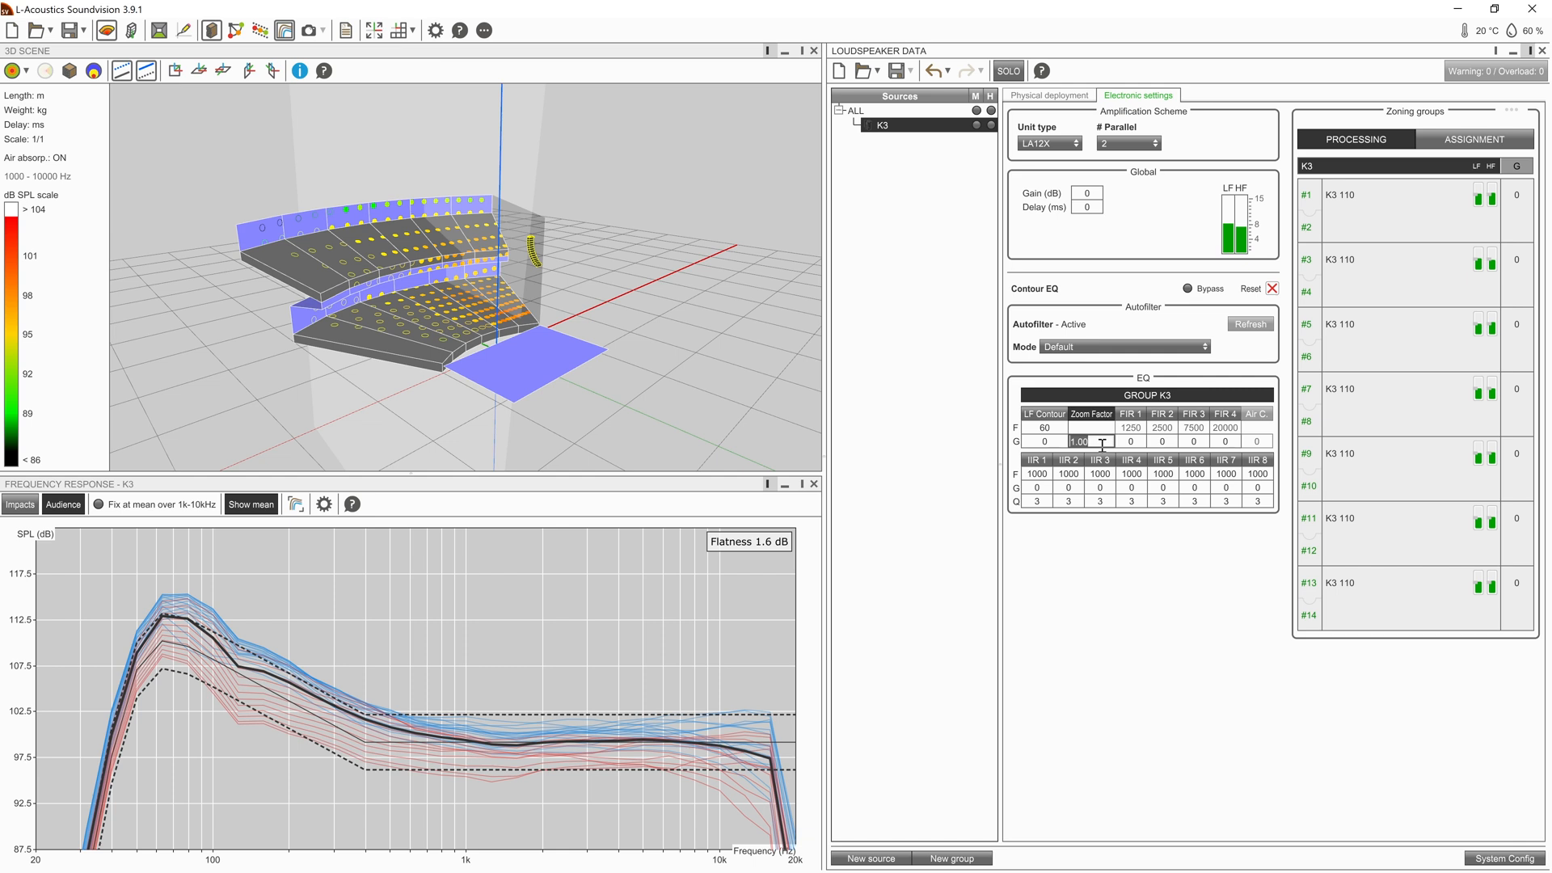
{"action": "type", "text": "0.7"}
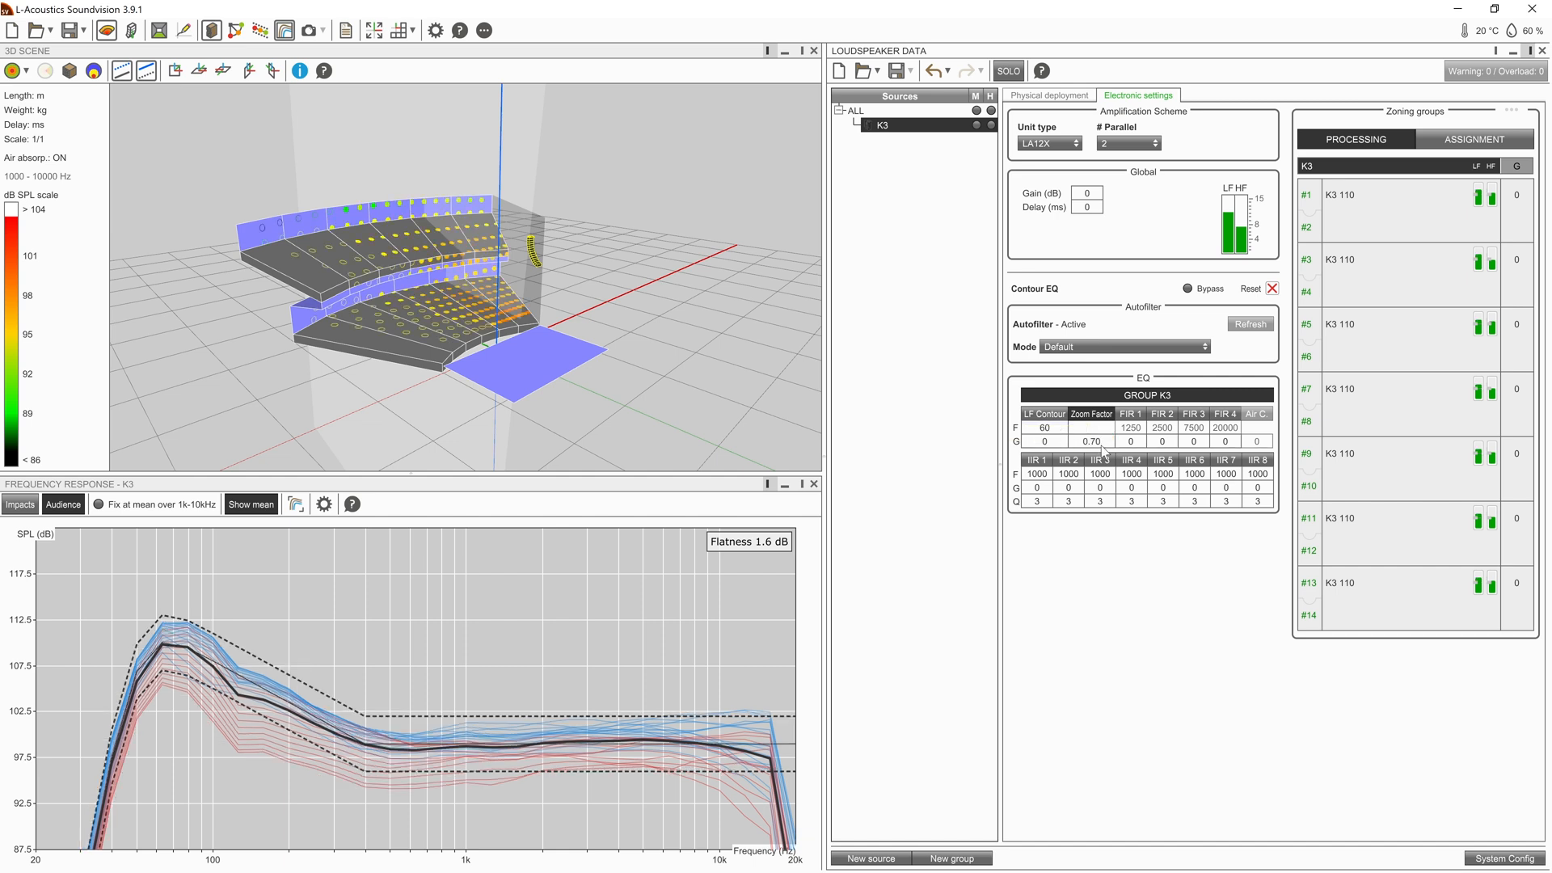
{"action": "left_click", "coordinate": [1090, 440]}
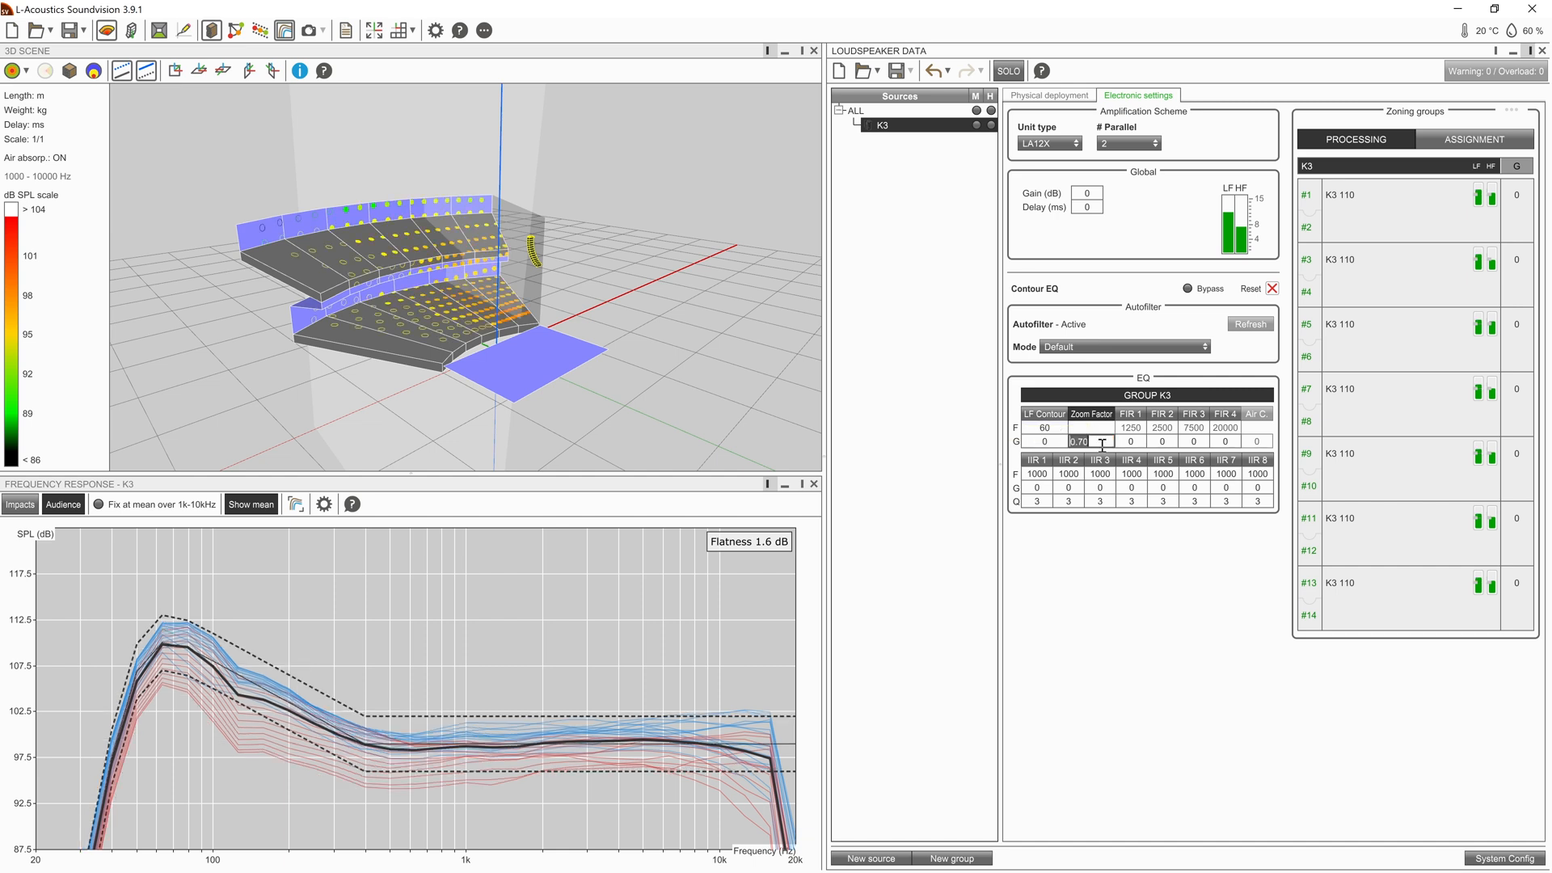
{"action": "type", "text": "1.30"}
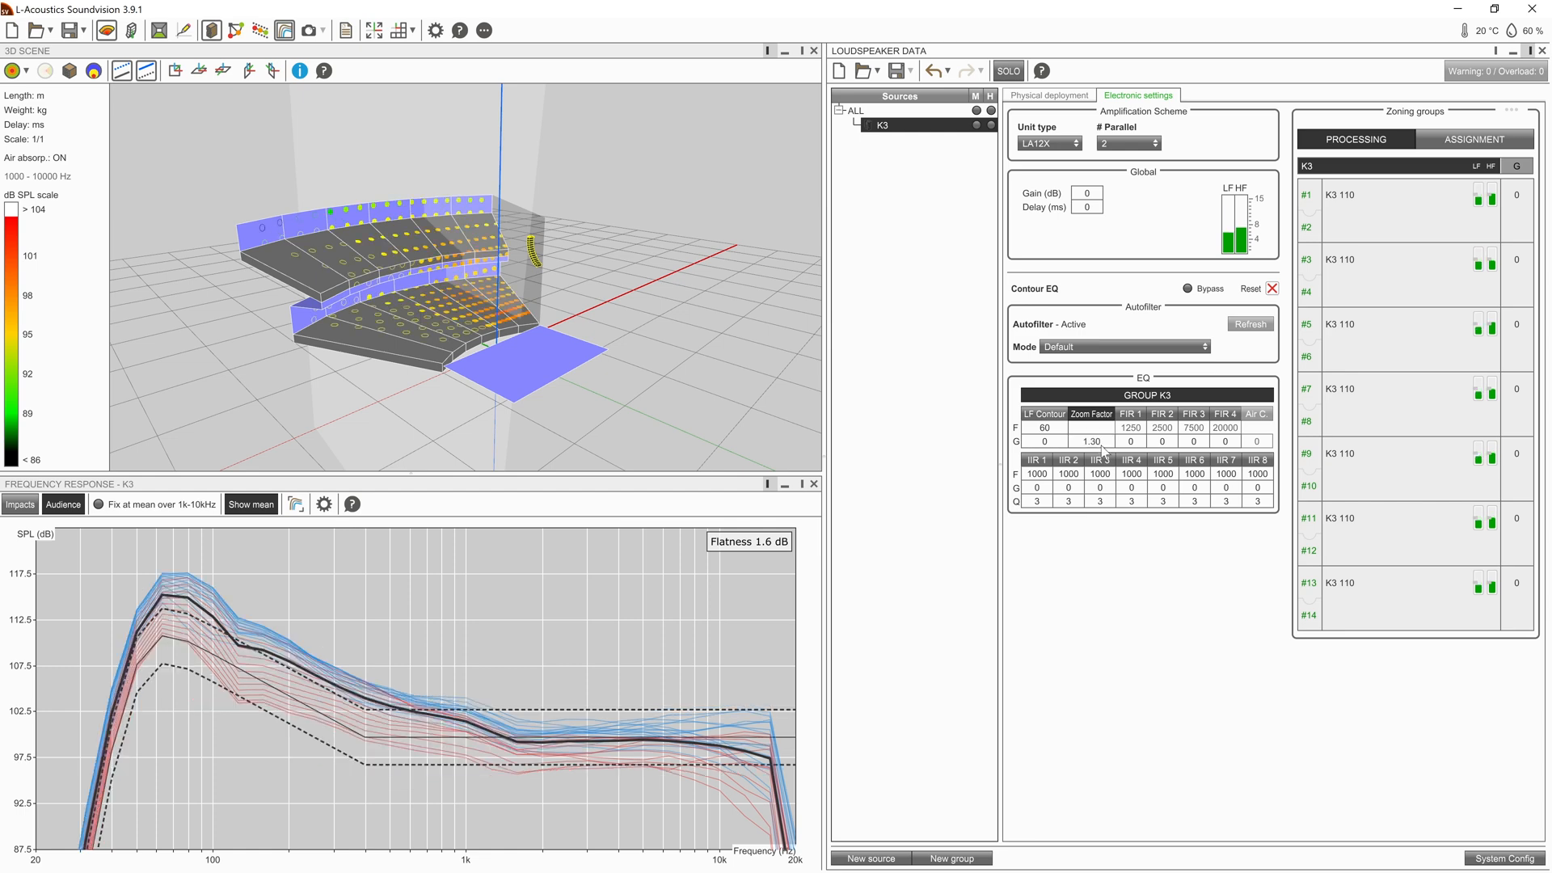
{"action": "left_click", "coordinate": [1092, 442]}
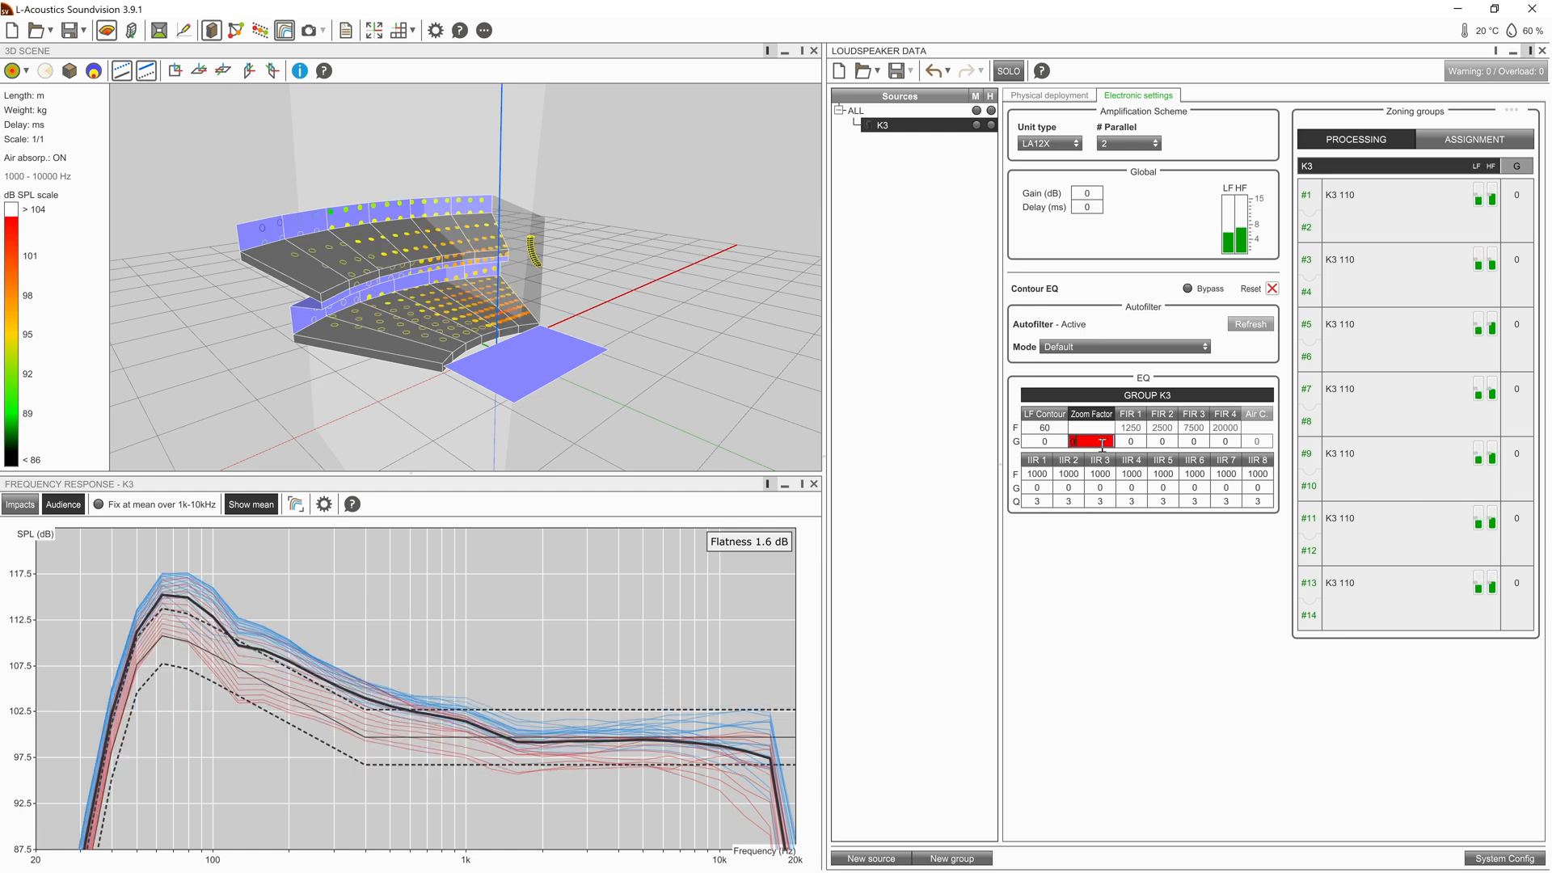
{"action": "type", "text": "0.90"}
{"action": "left_click", "coordinate": [1044, 427]}
{"action": "type", "text": "65"}
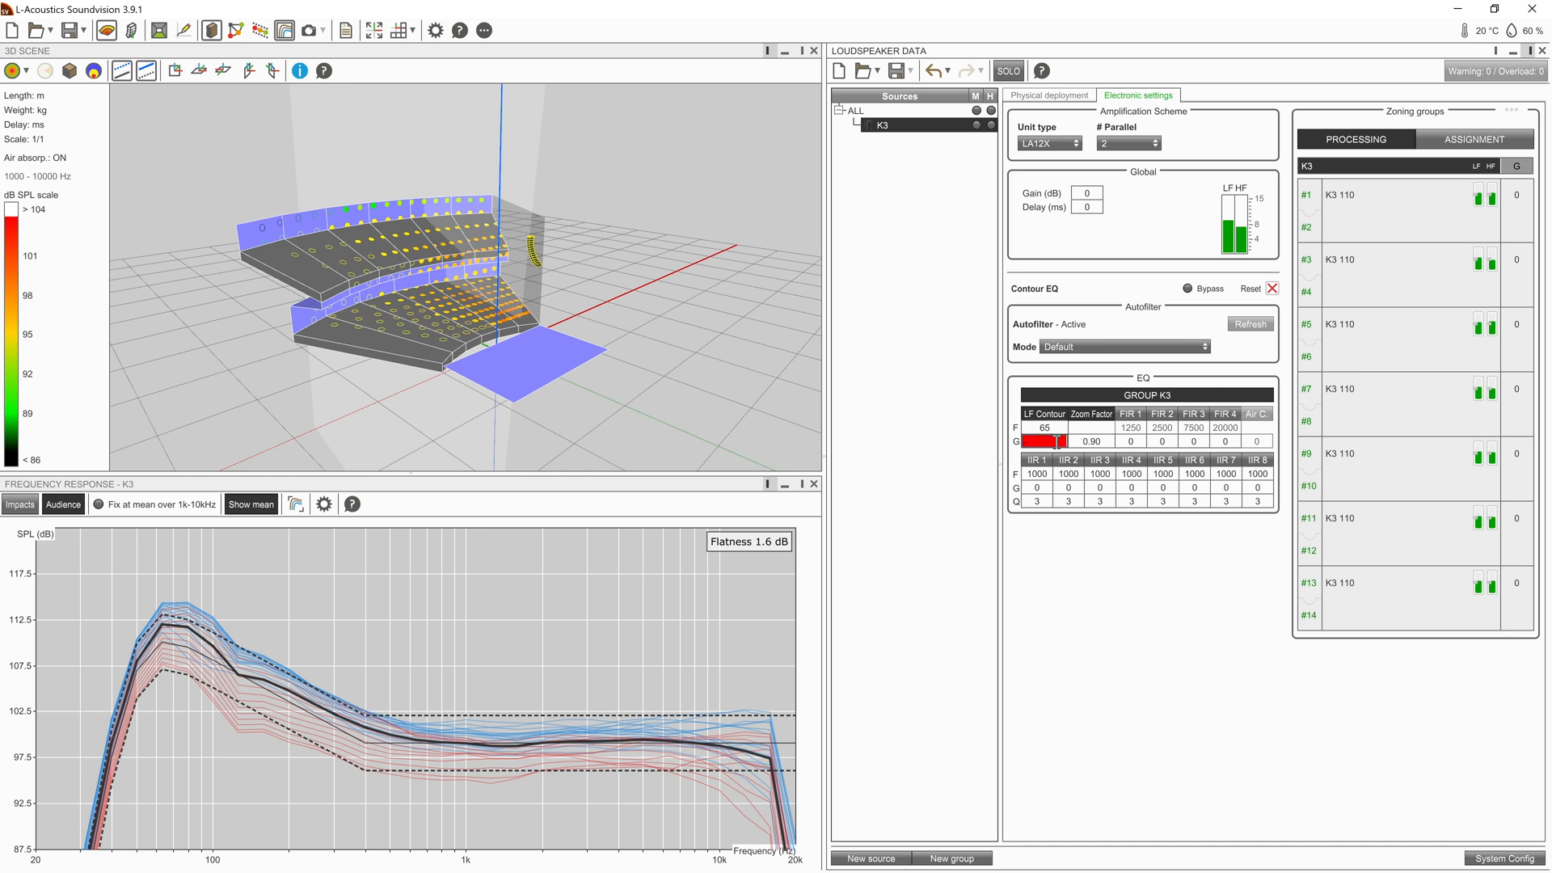
- Give the 65 Hz LF contour a -3 dB gain to lower the low-frequency peak
{"action": "type", "text": "-3"}
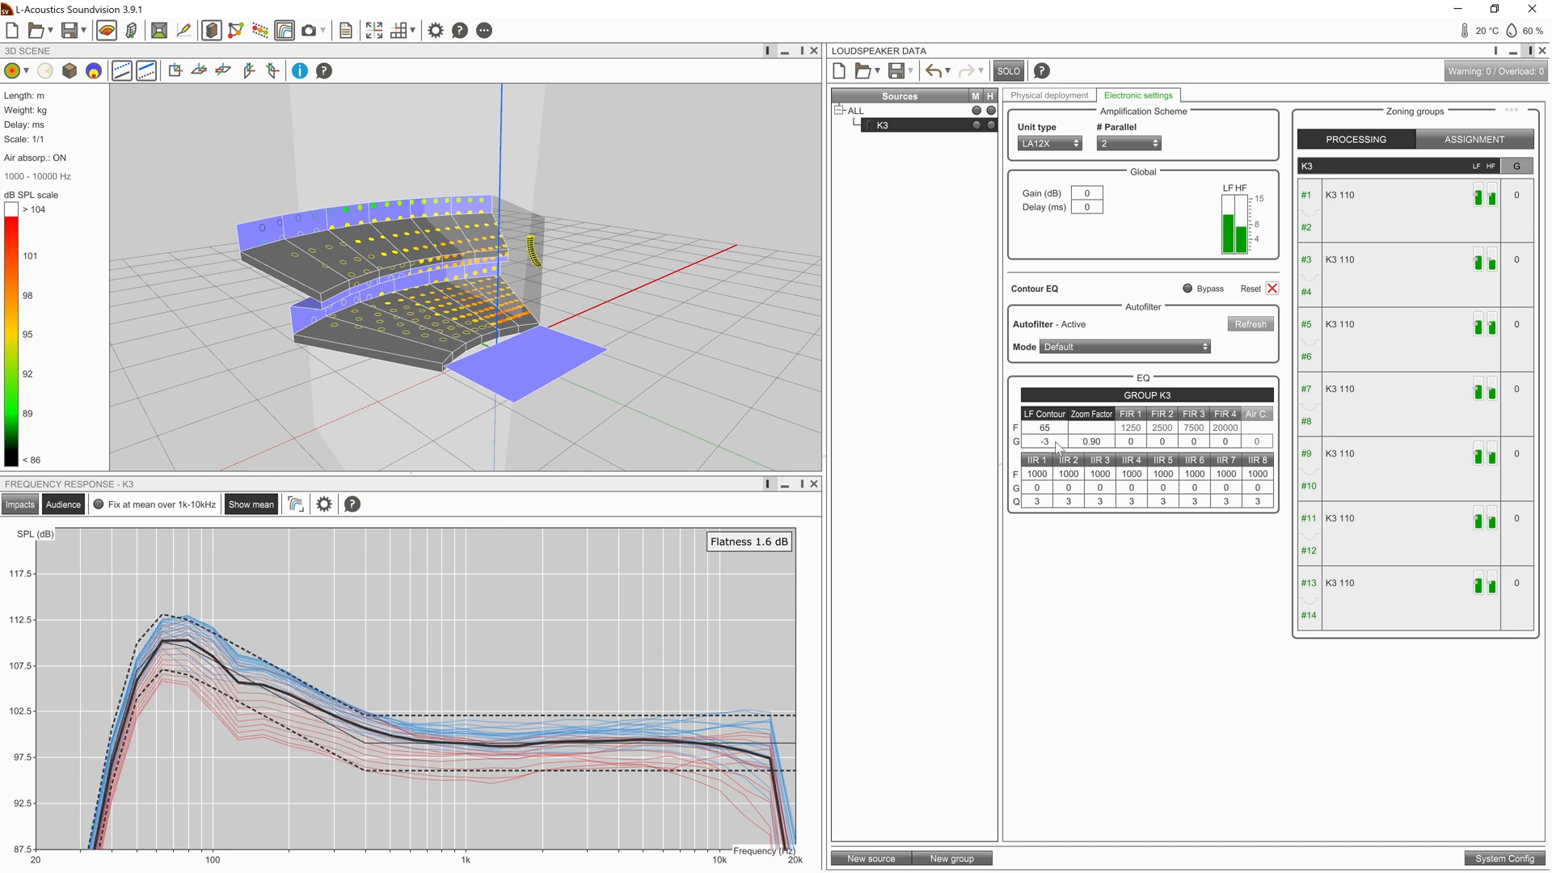